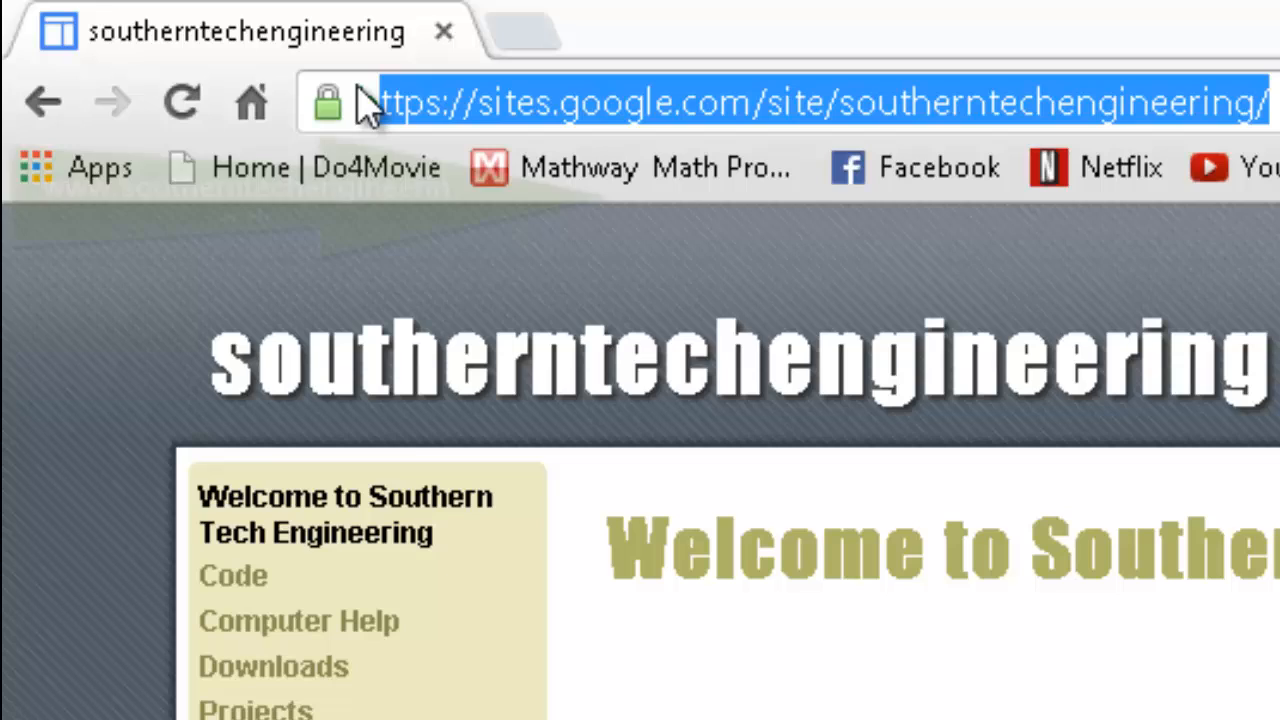
type("www.southern")
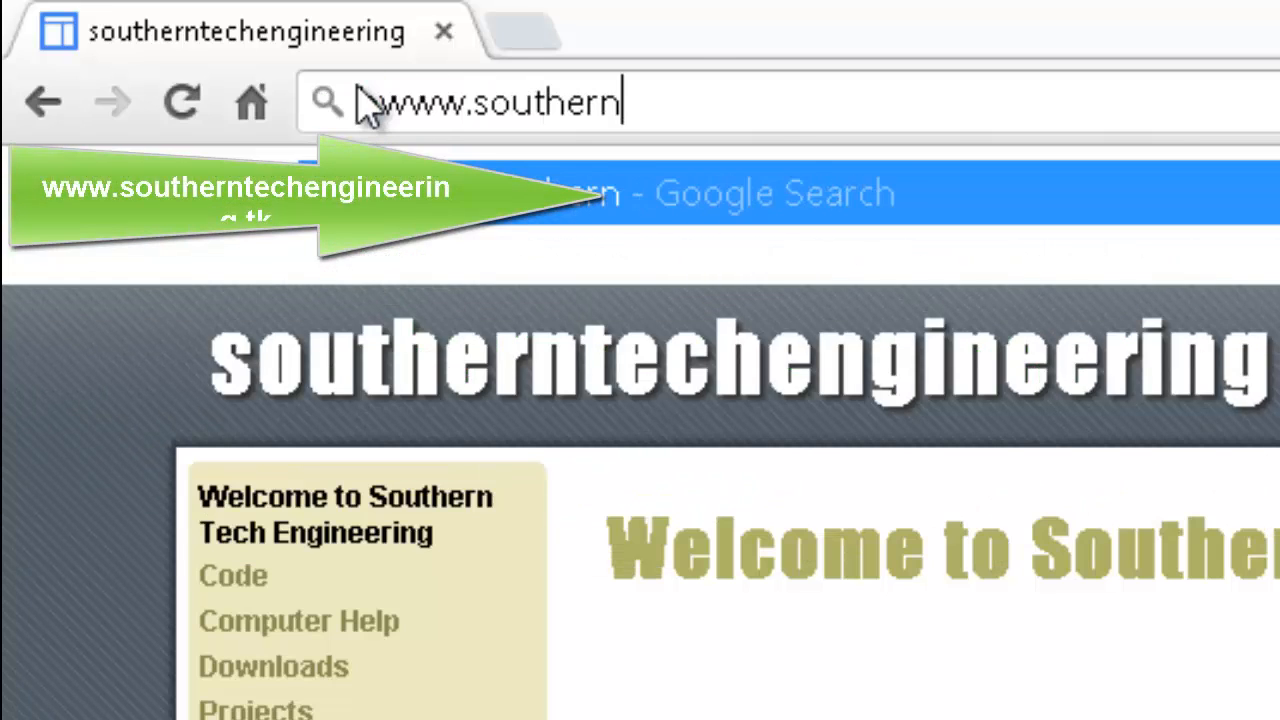
type("techengi")
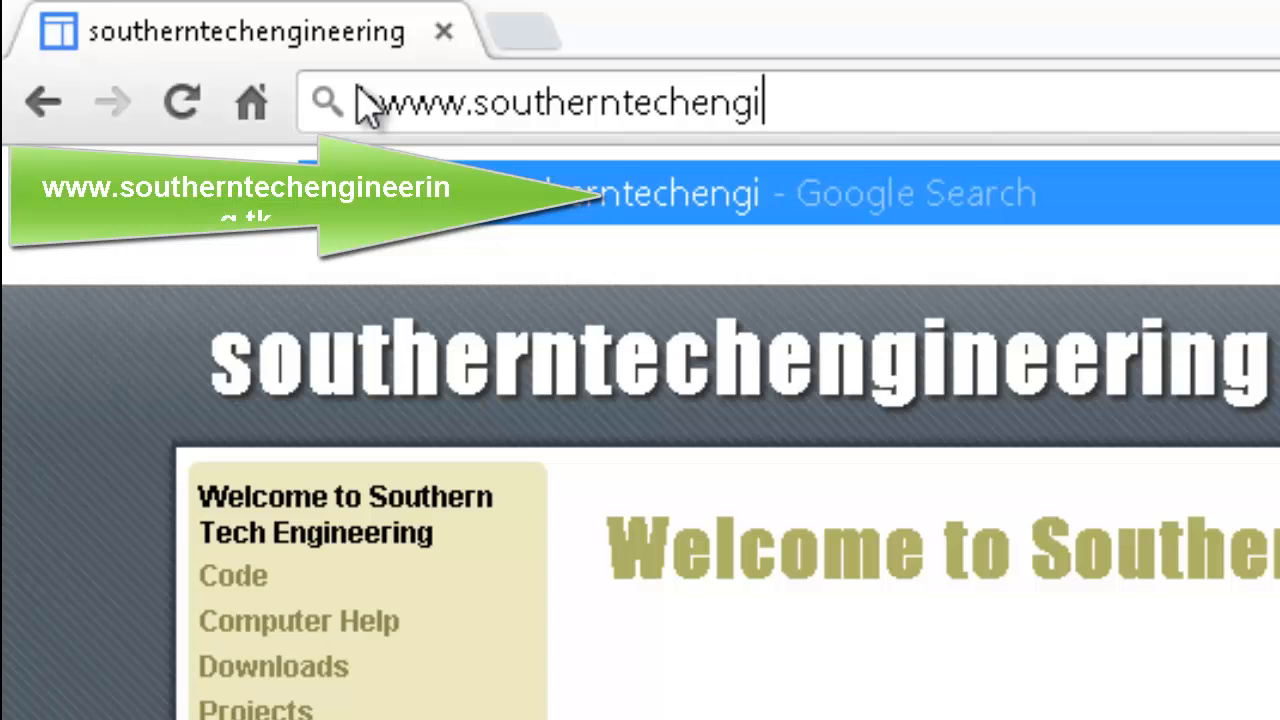
type("neering.t")
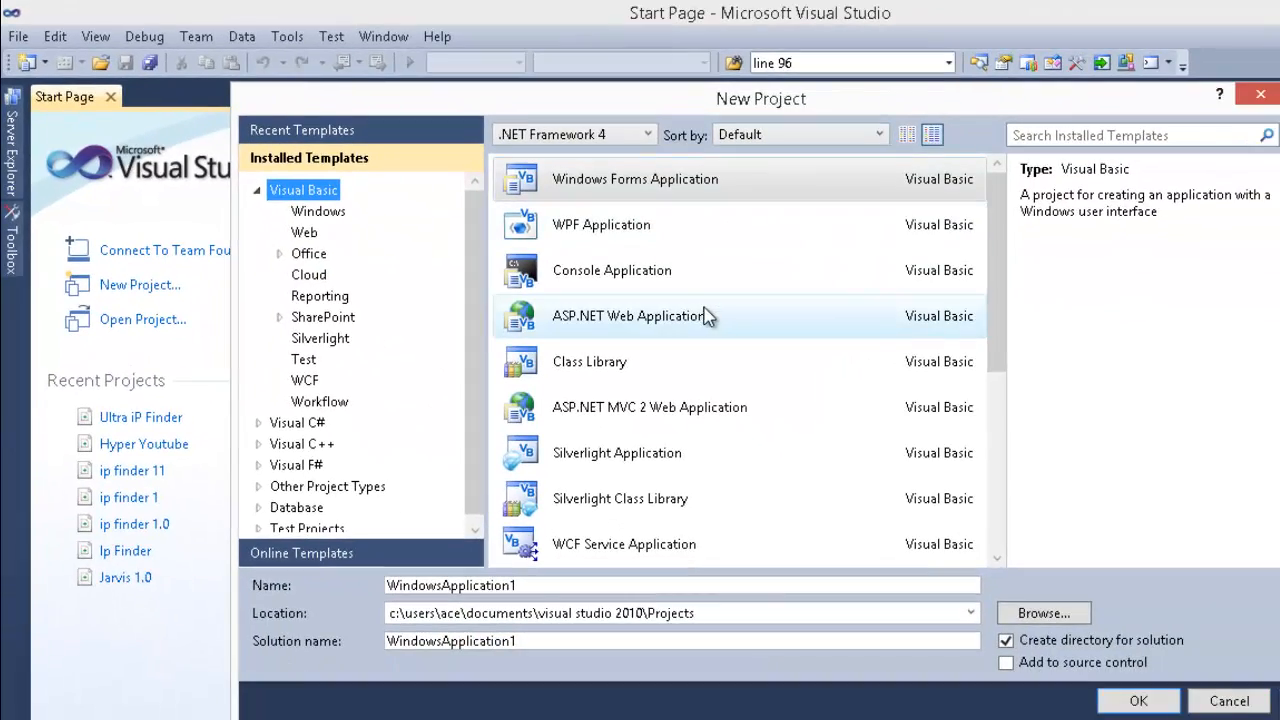
mouse_move(705, 318)
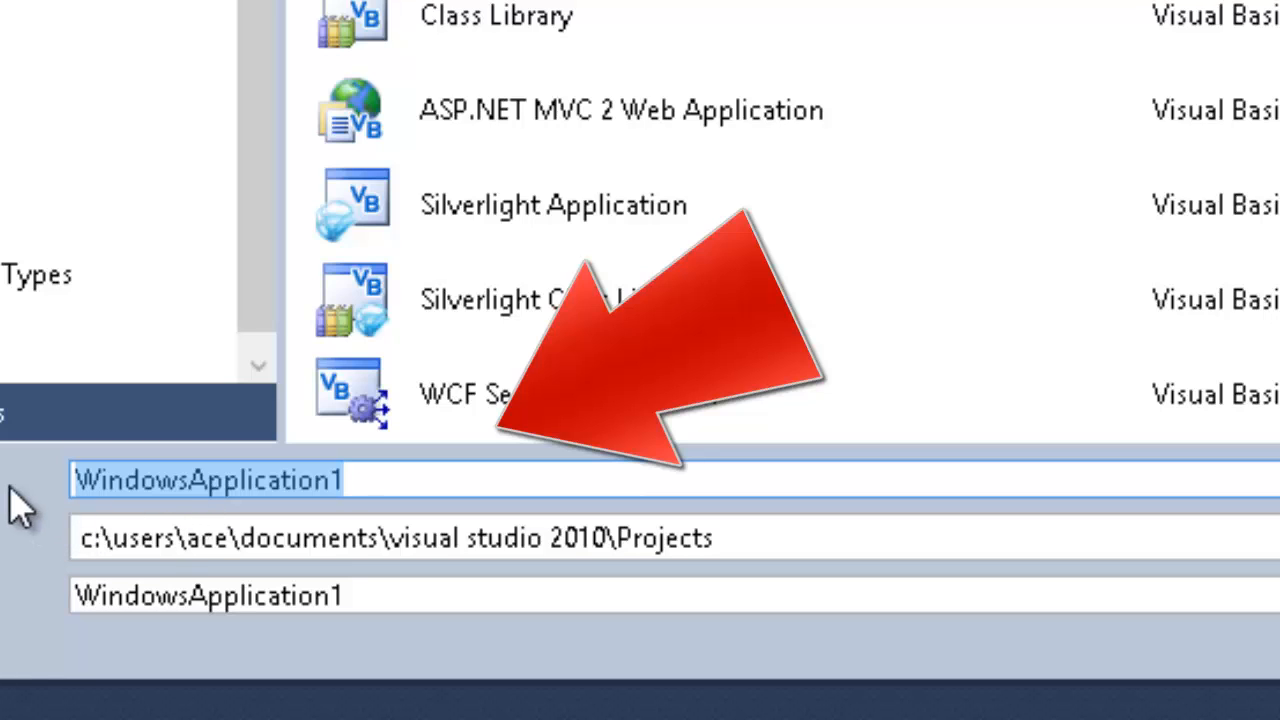
Name the new Visual Basic Windows Forms Application project 'shellco'.
type("shellco")
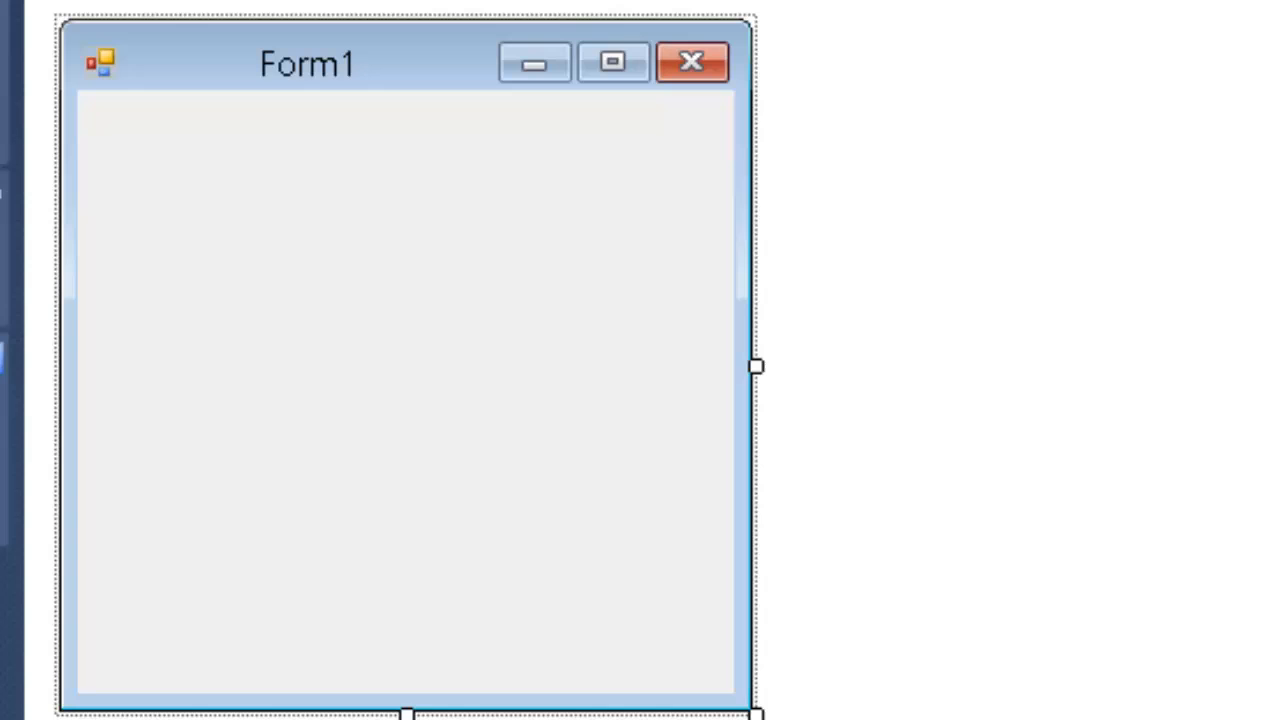
mouse_move(725, 386)
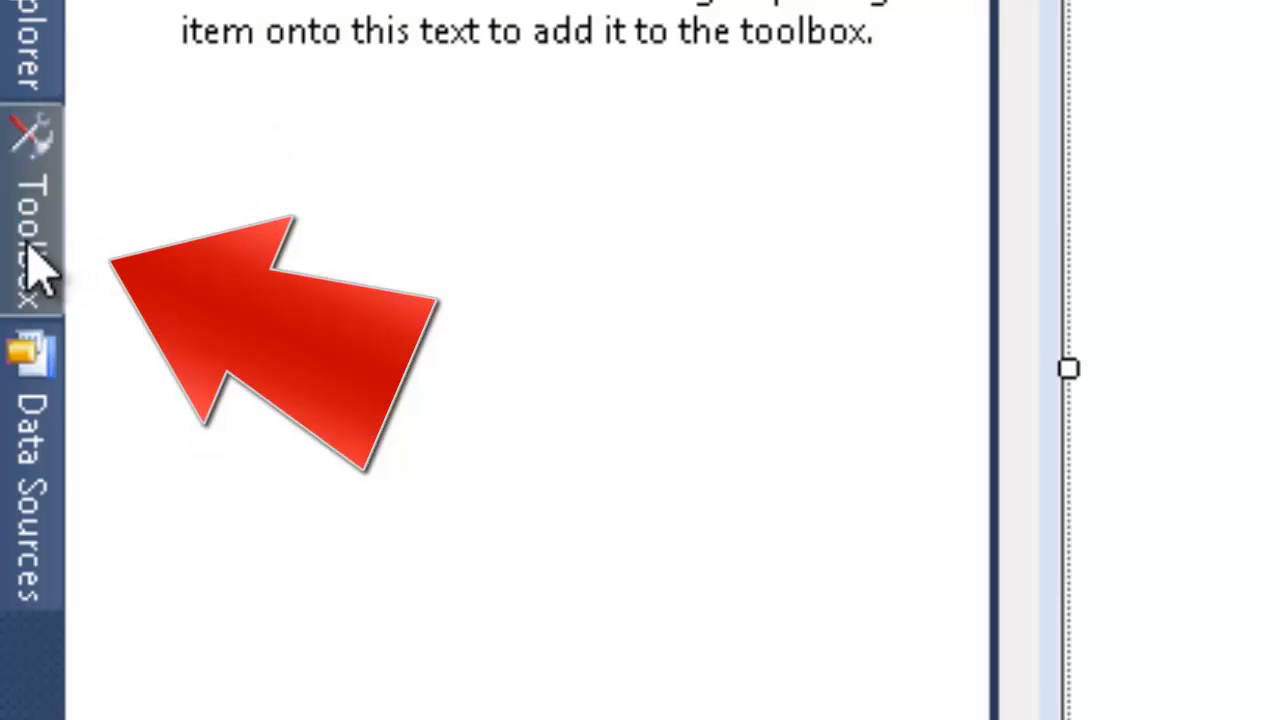
Add Button1 from the Toolbox and nudge it left toward Form1's upper left.
left_click(35, 230)
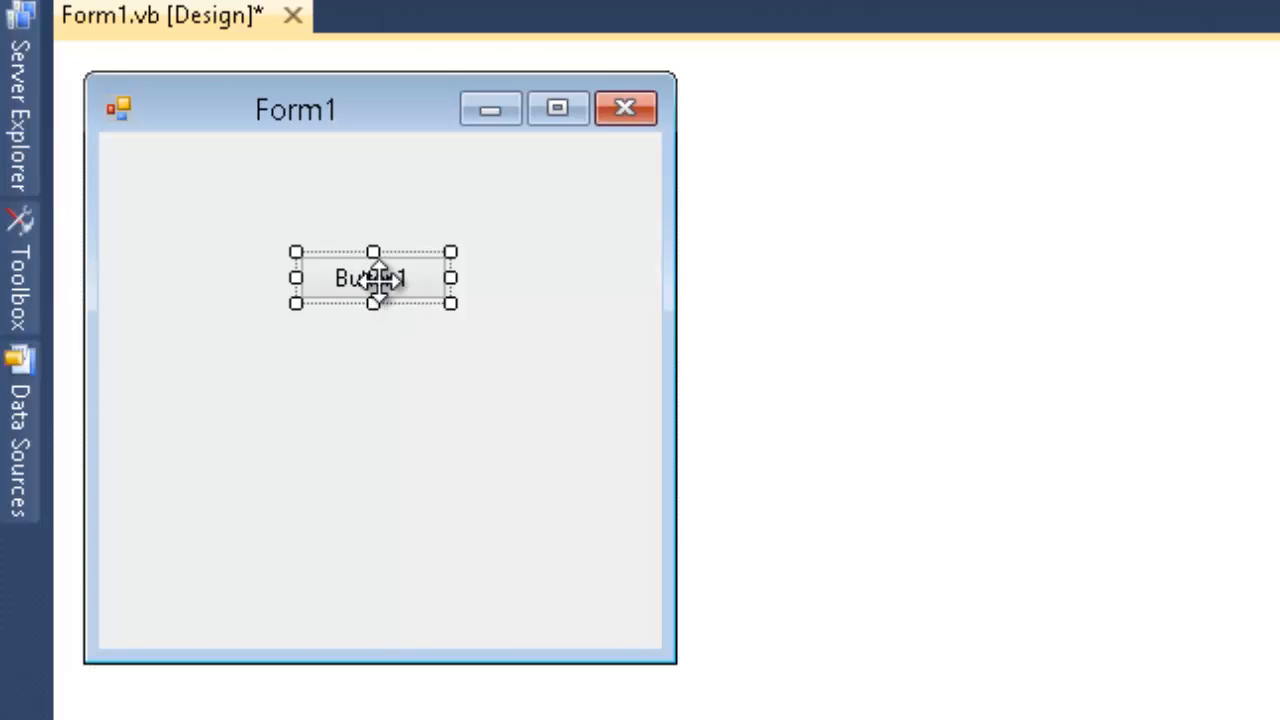
left_click_drag(372, 277, 321, 283)
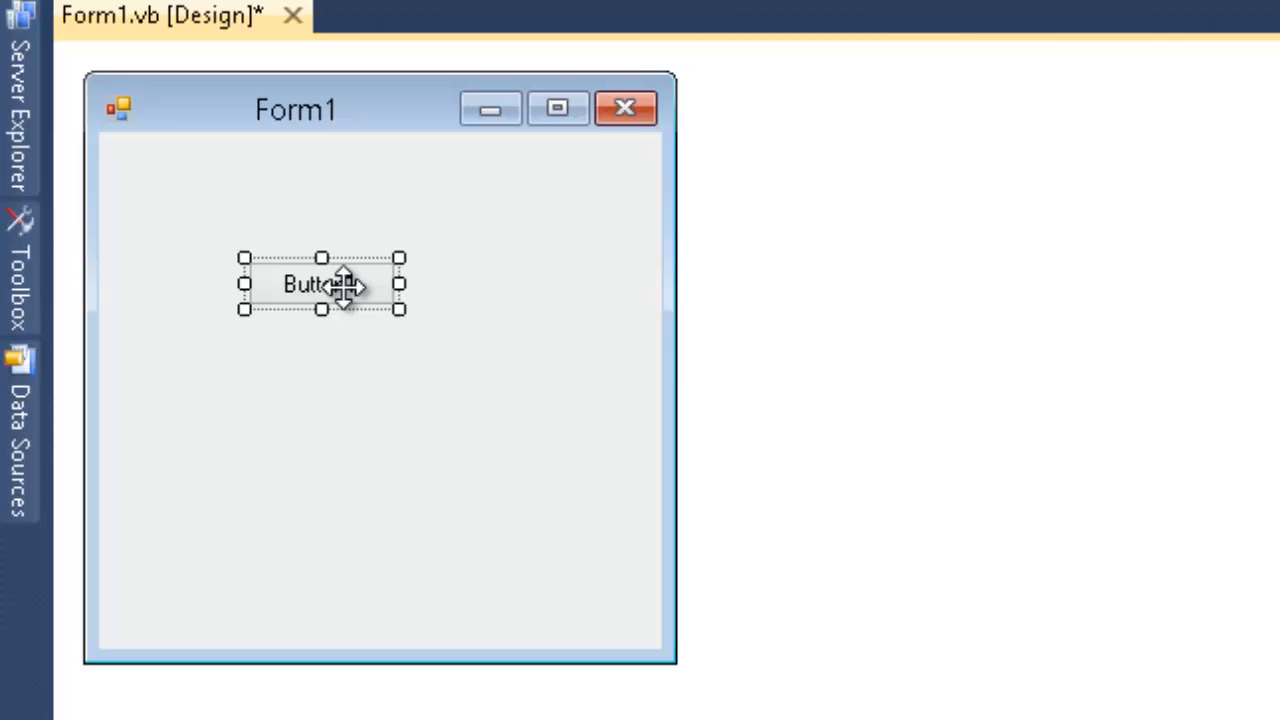
mouse_move(290, 150)
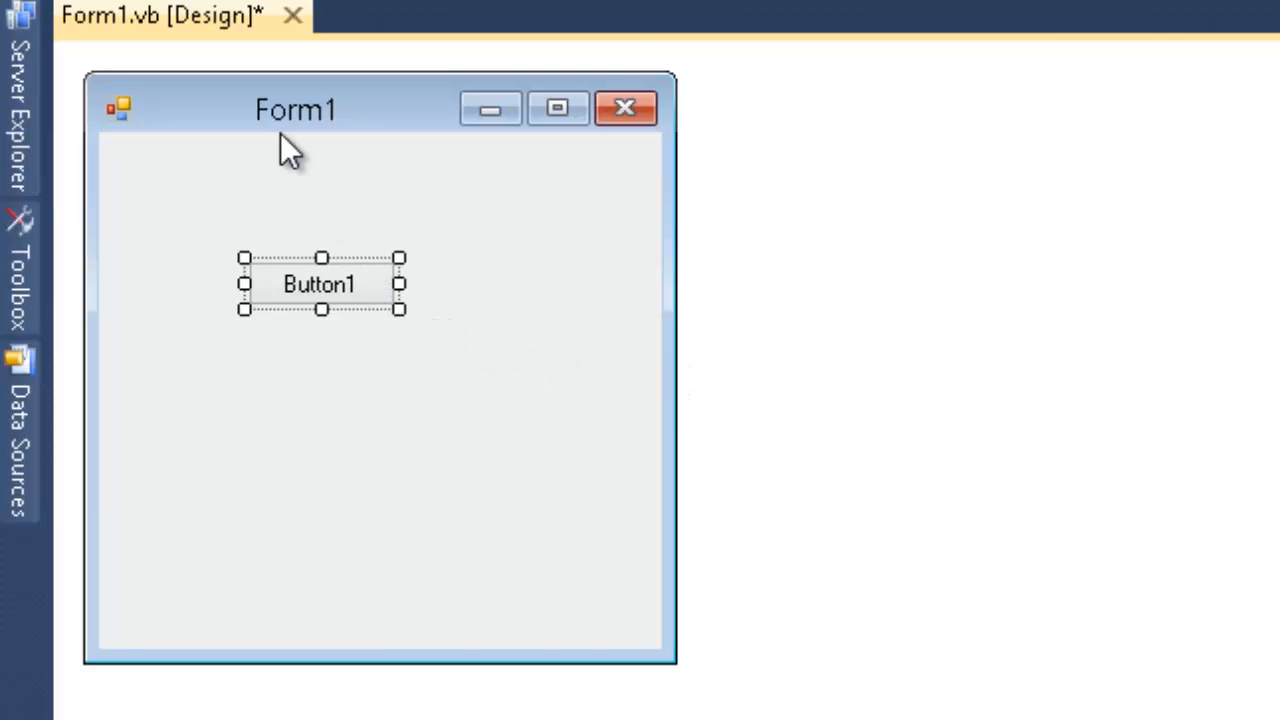
mouse_move(328, 265)
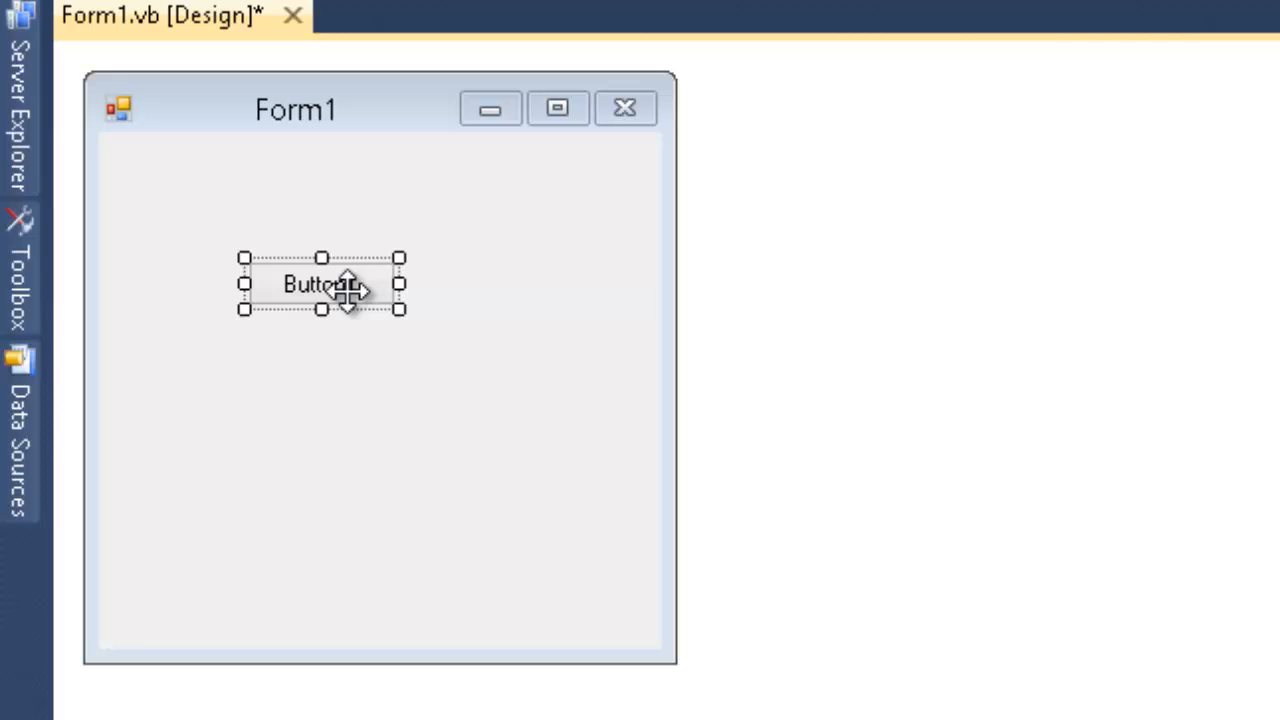
In Button1's click handler, start the line Shell("cmd.exe /c.
double_click(320, 284)
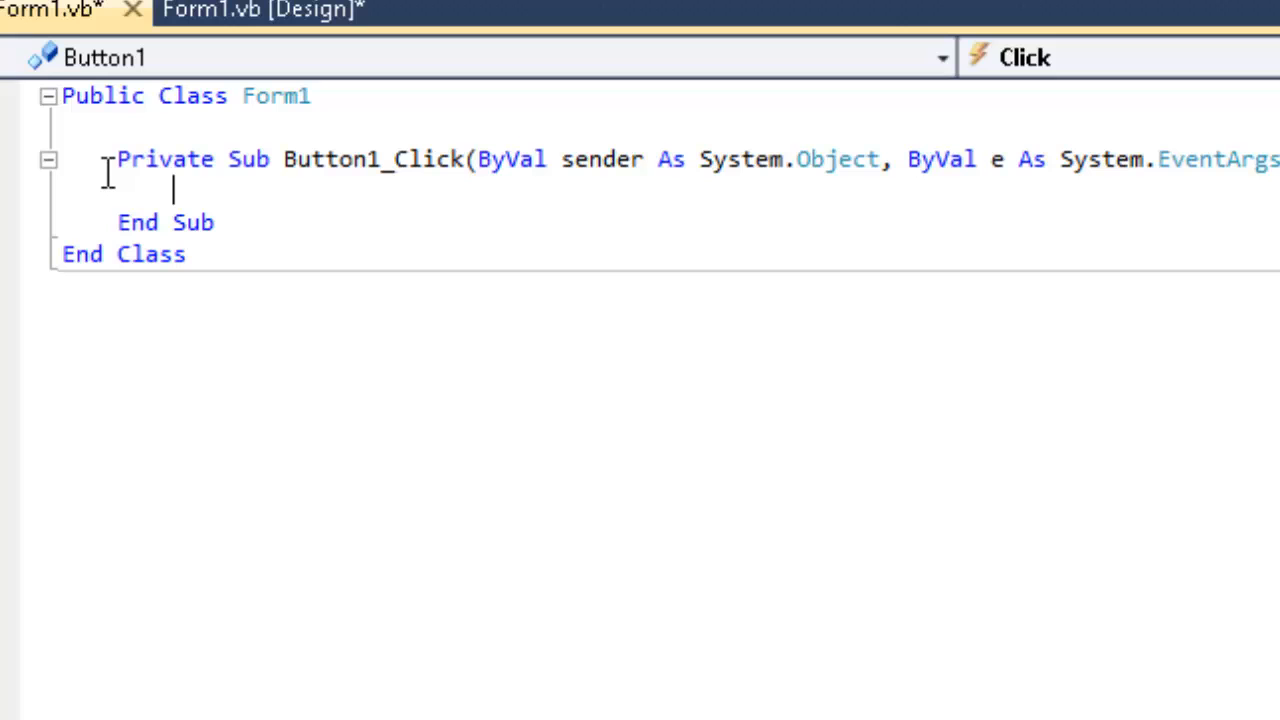
type("she()")
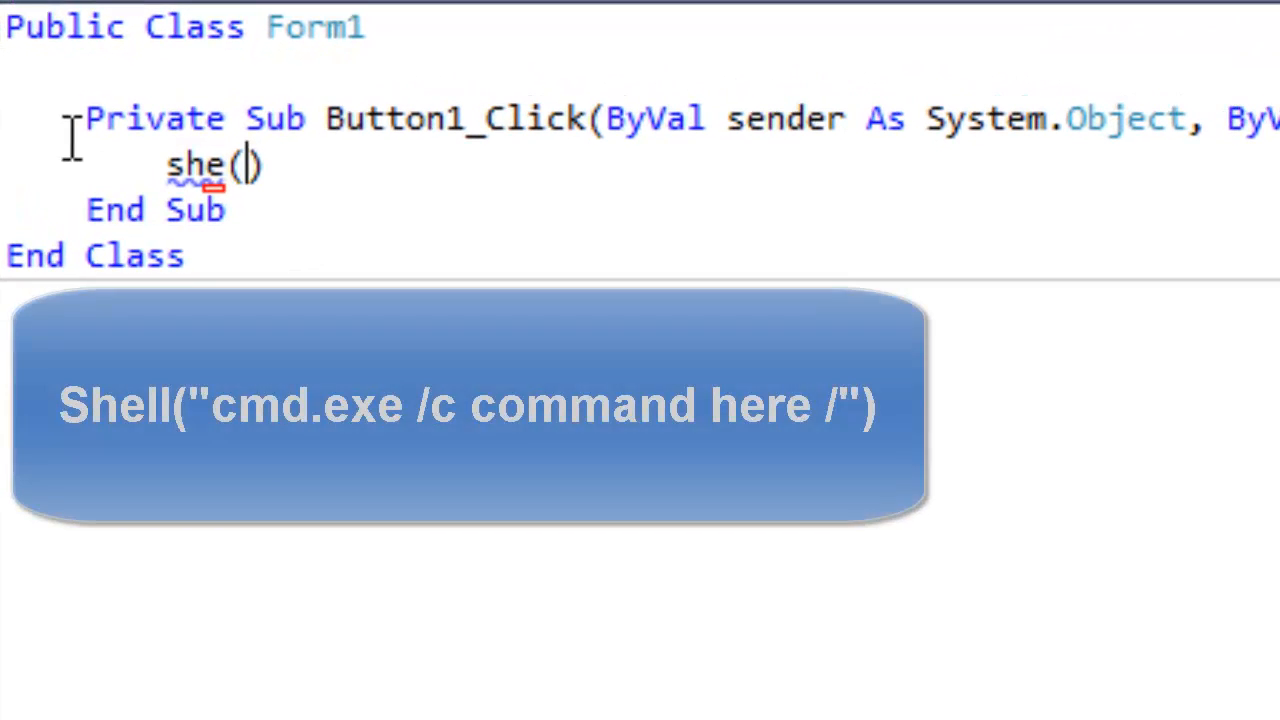
type("\"")
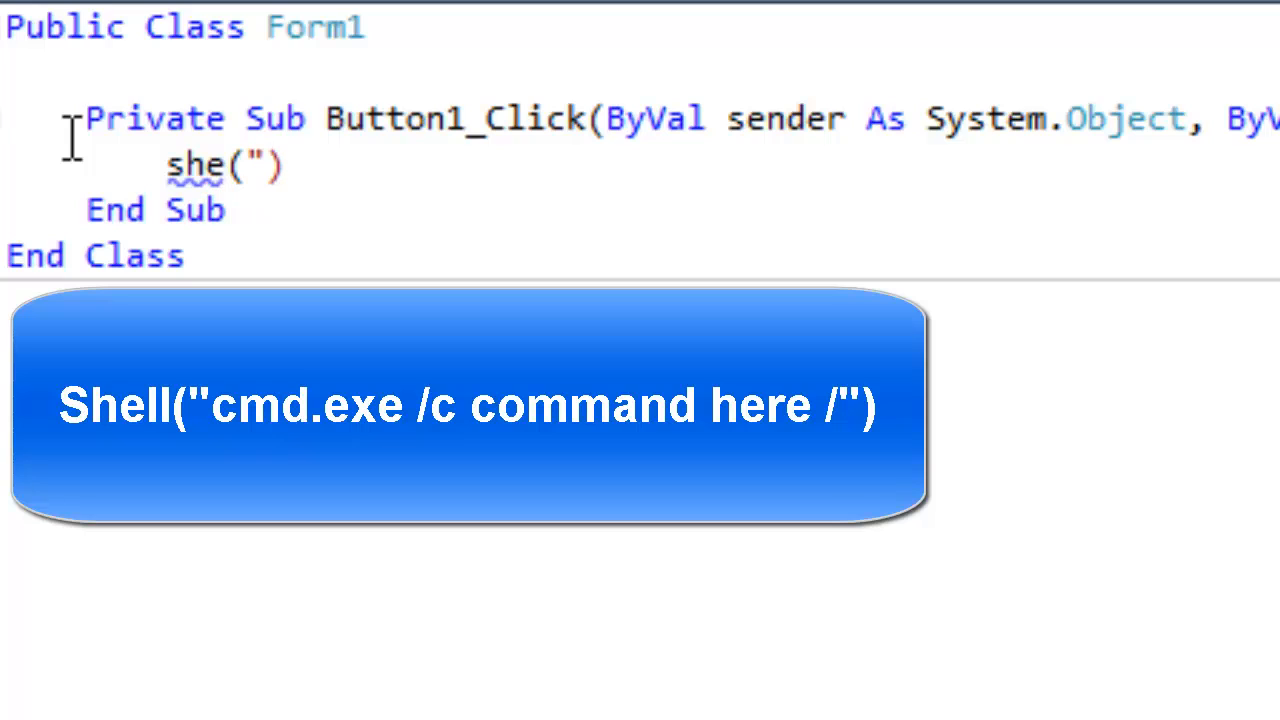
type("cmd")
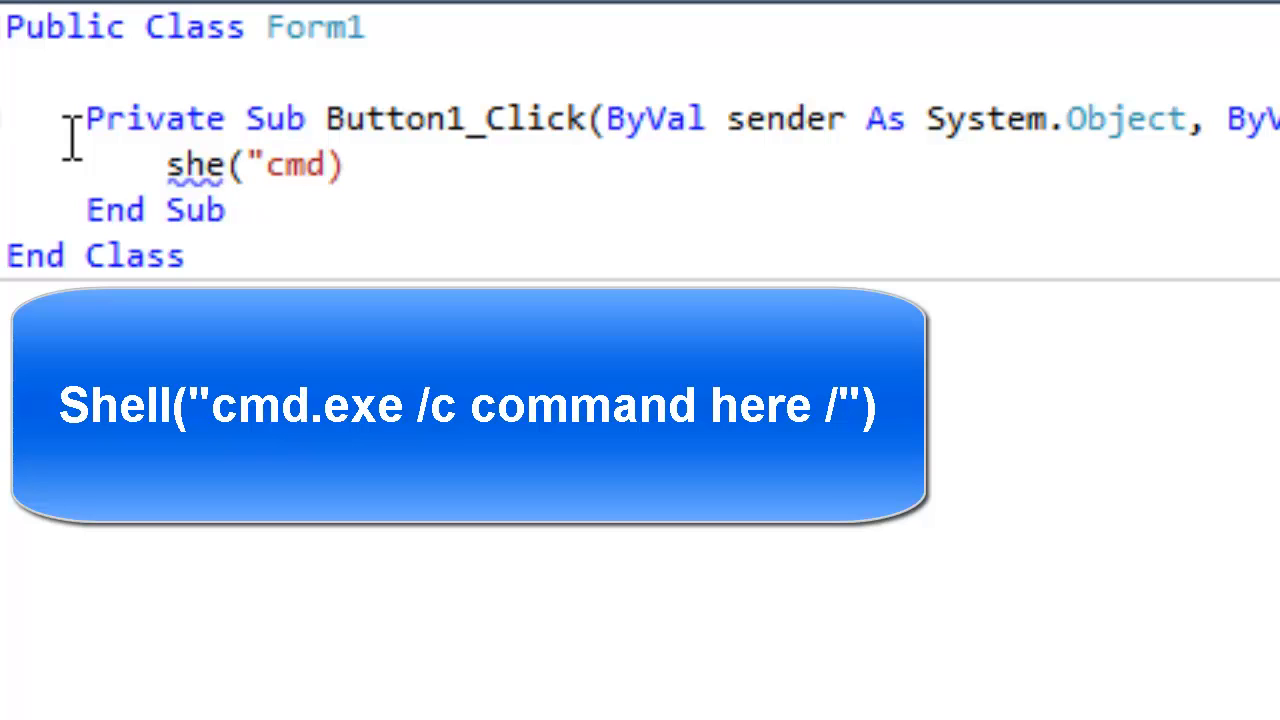
type(".exe")
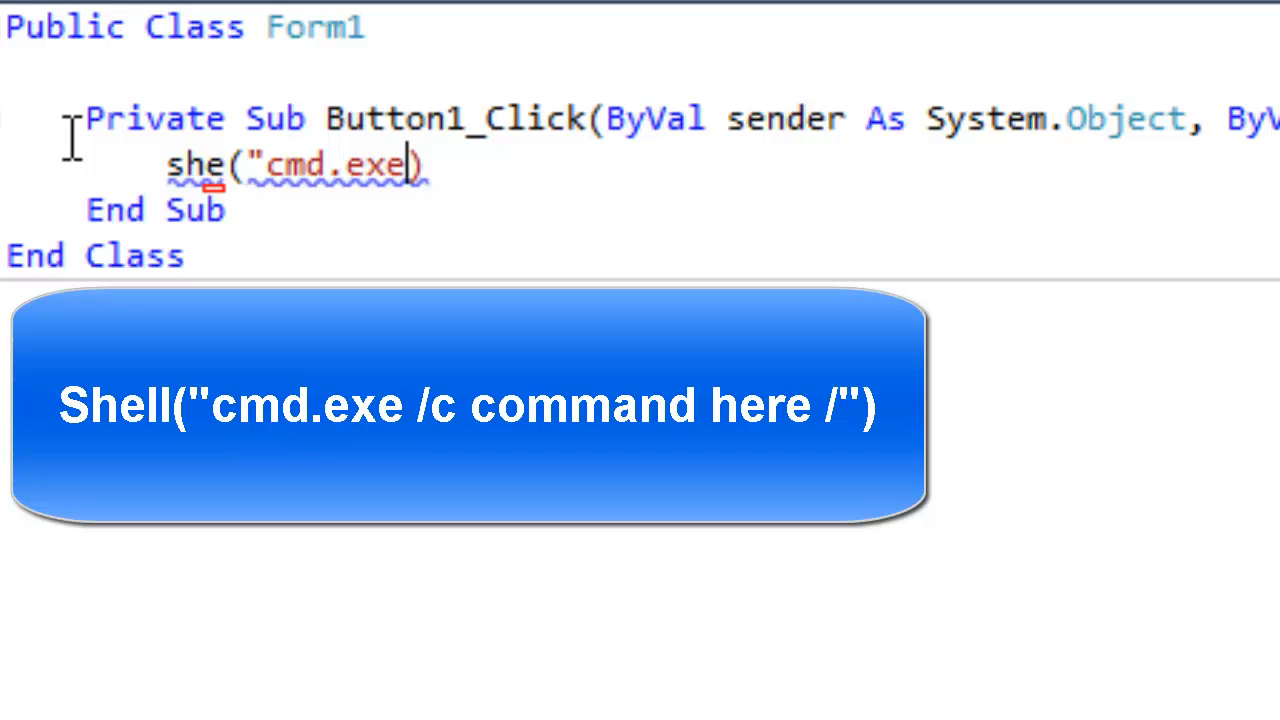
type("/")
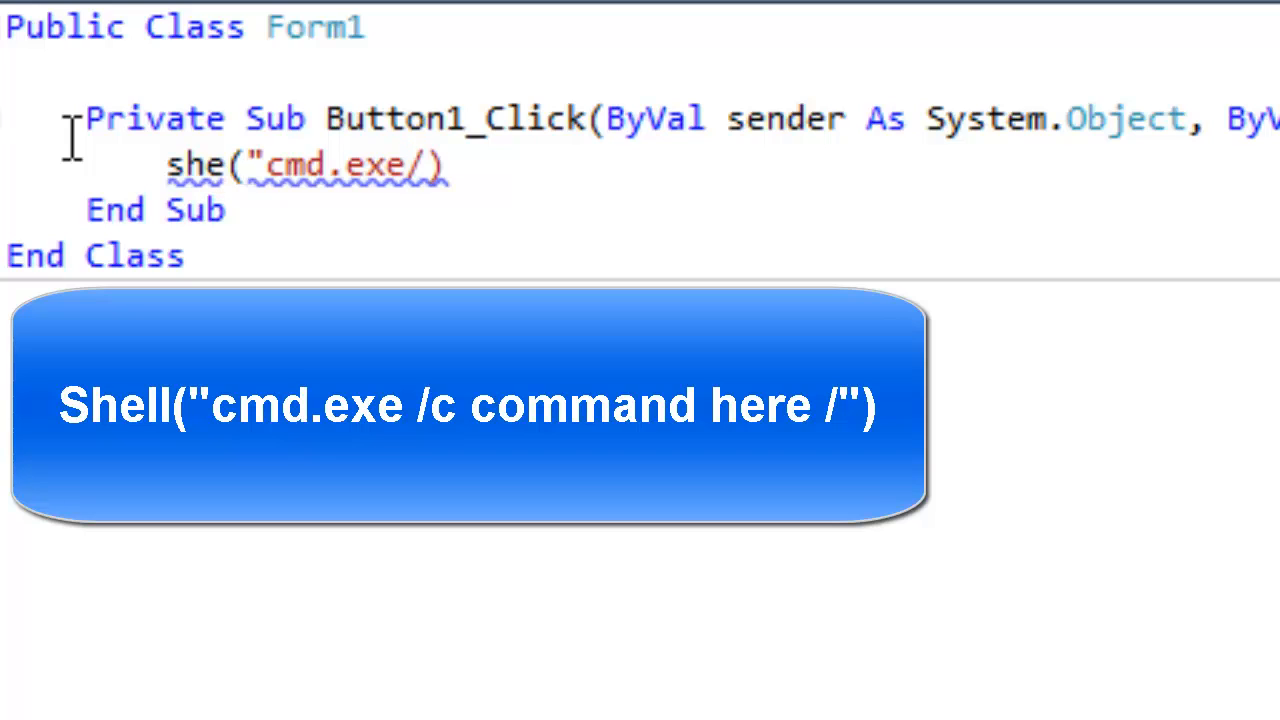
type("c")
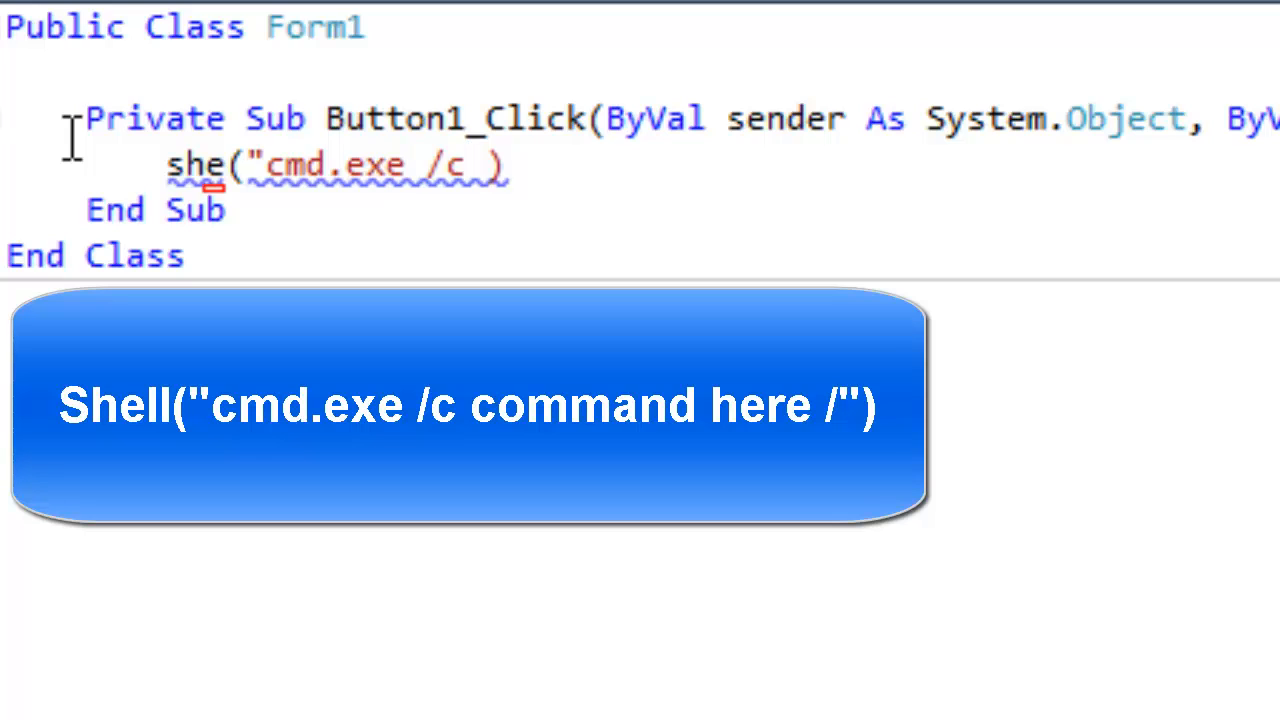
Complete the command with 'shutdown -i /', fixing the misspelled 'shutdown'.
type("shutdoen")
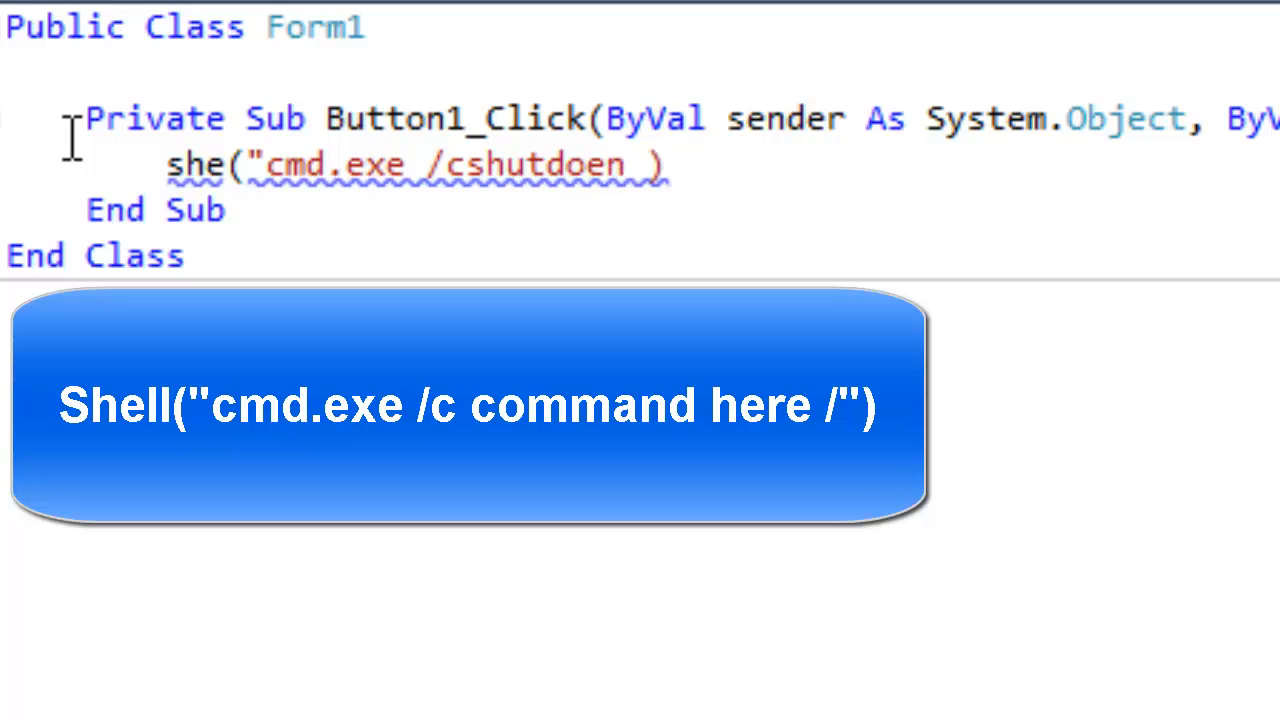
key("BackSpace")
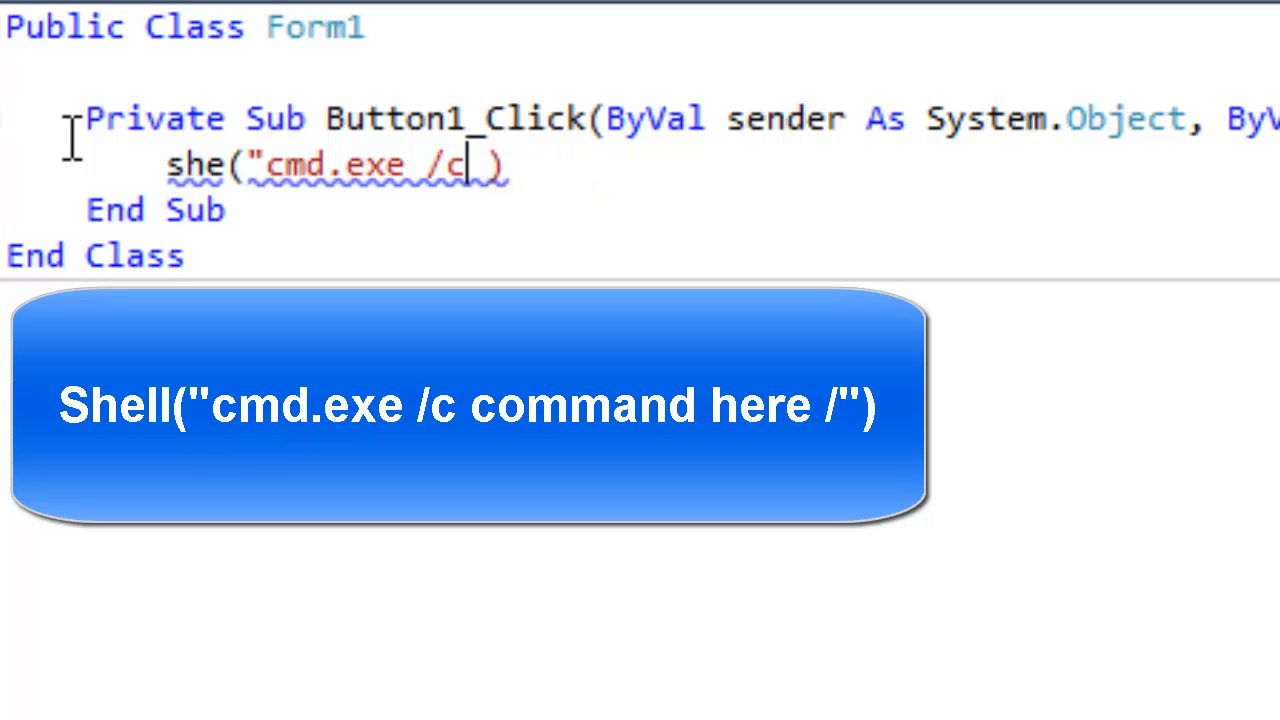
type("shutdoe")
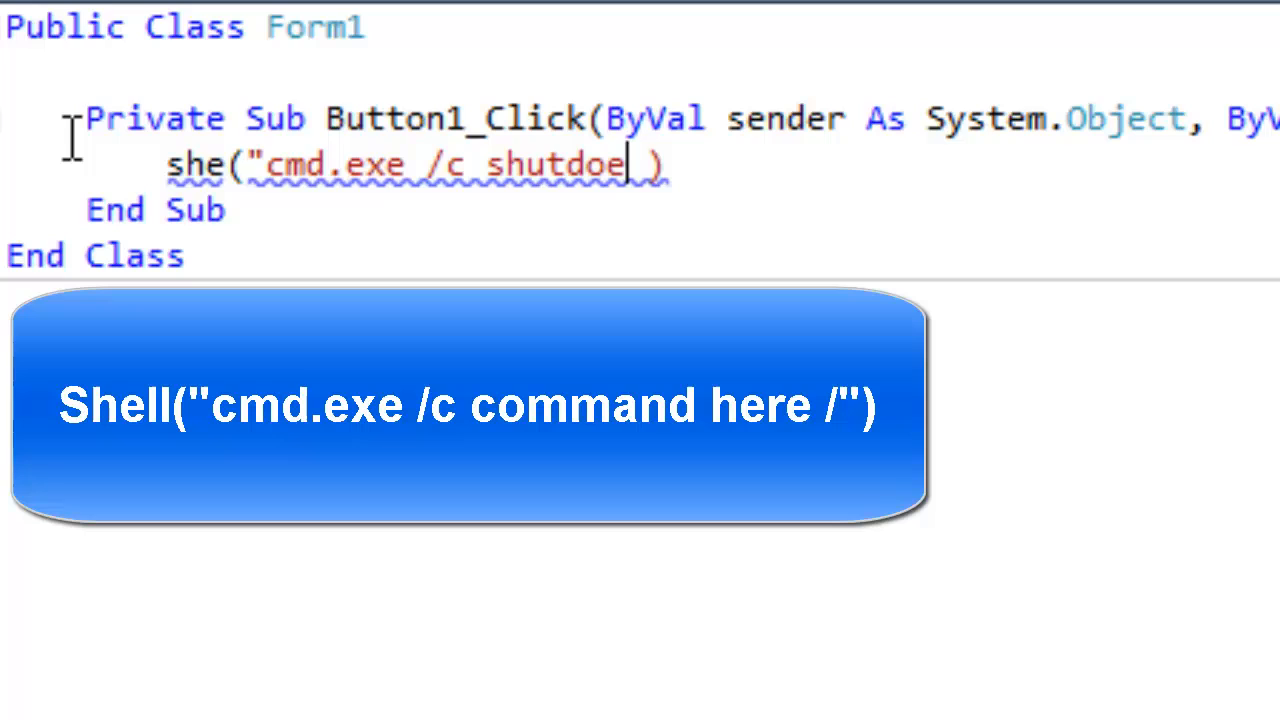
key("Backspace")
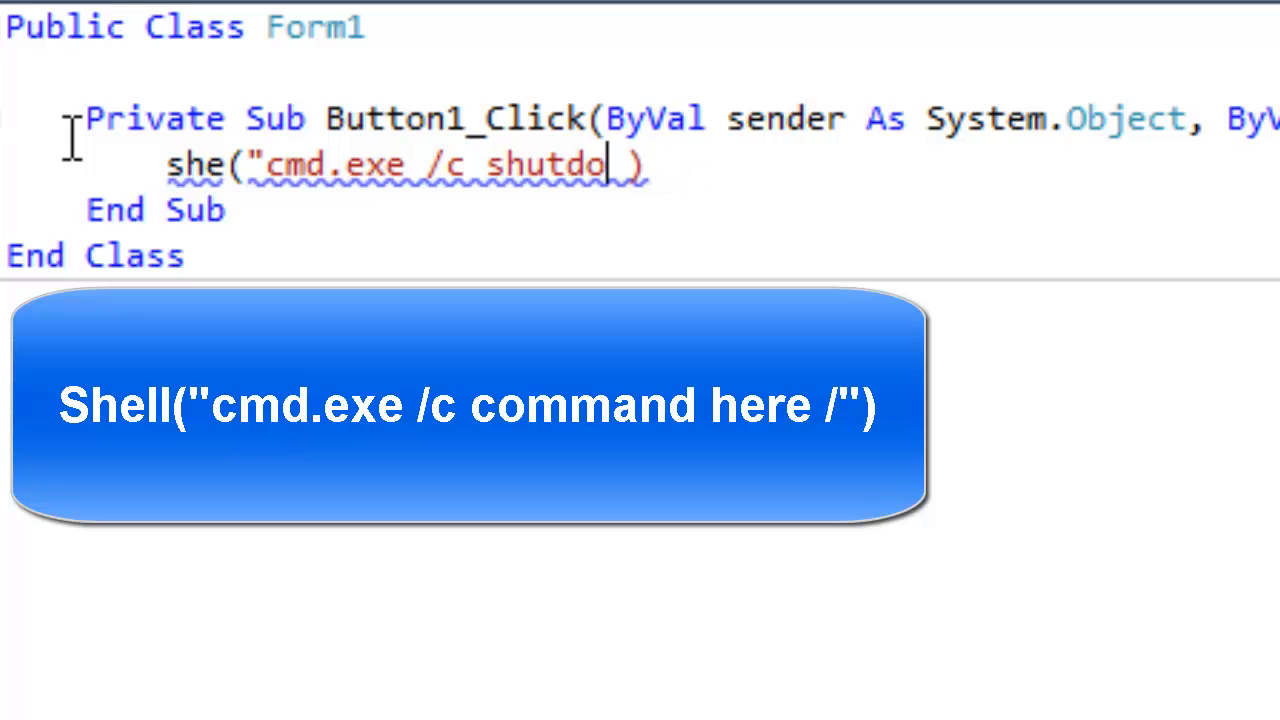
type("-")
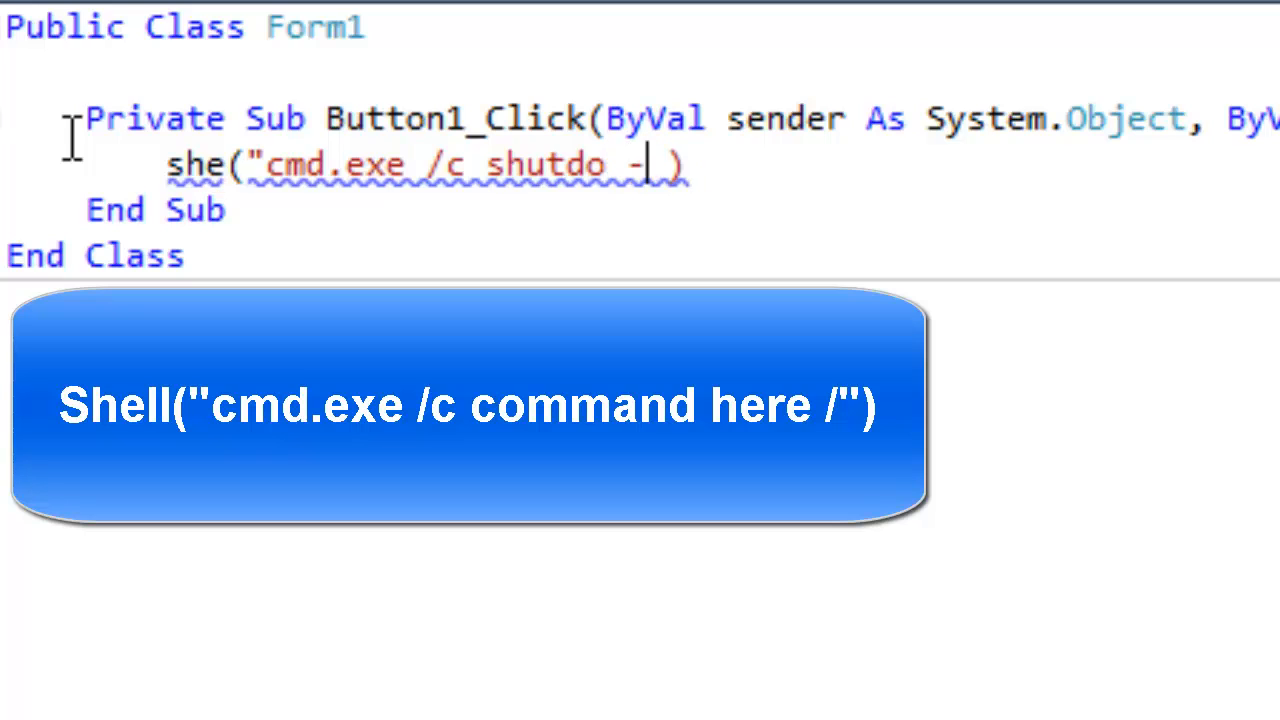
type("i")
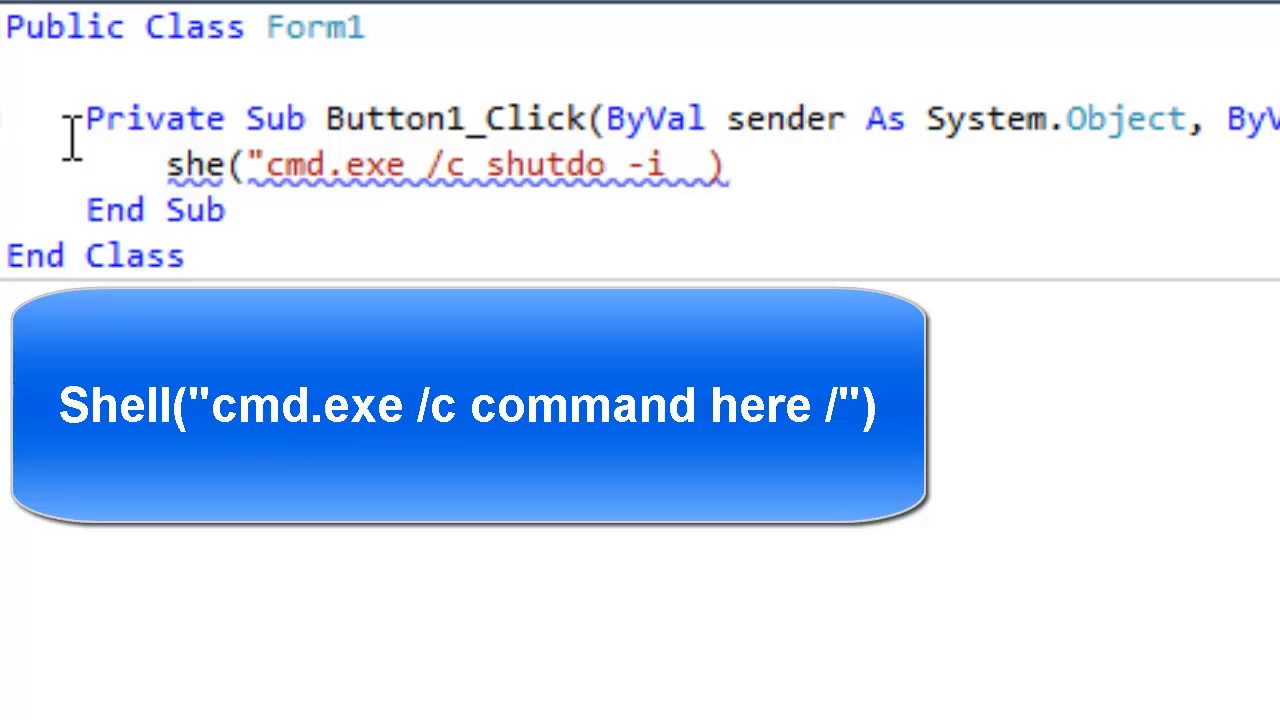
type("/\"")
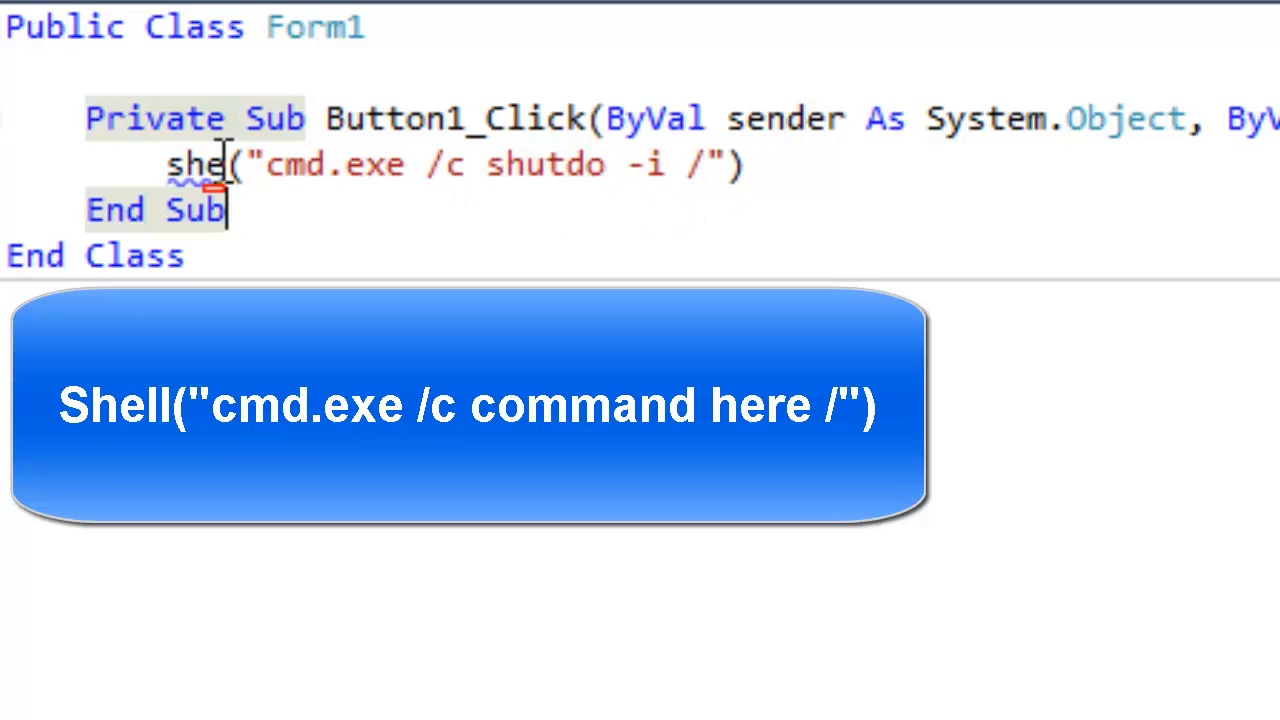
type("ll")
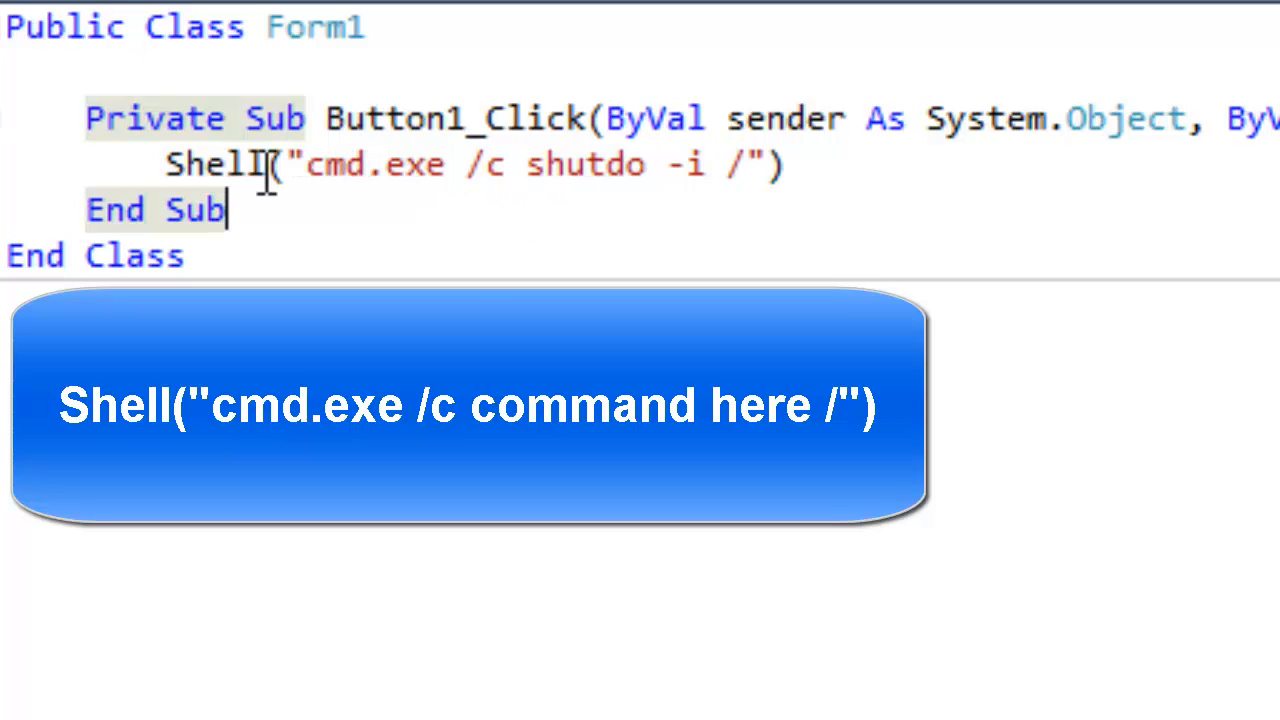
left_click(150, 163)
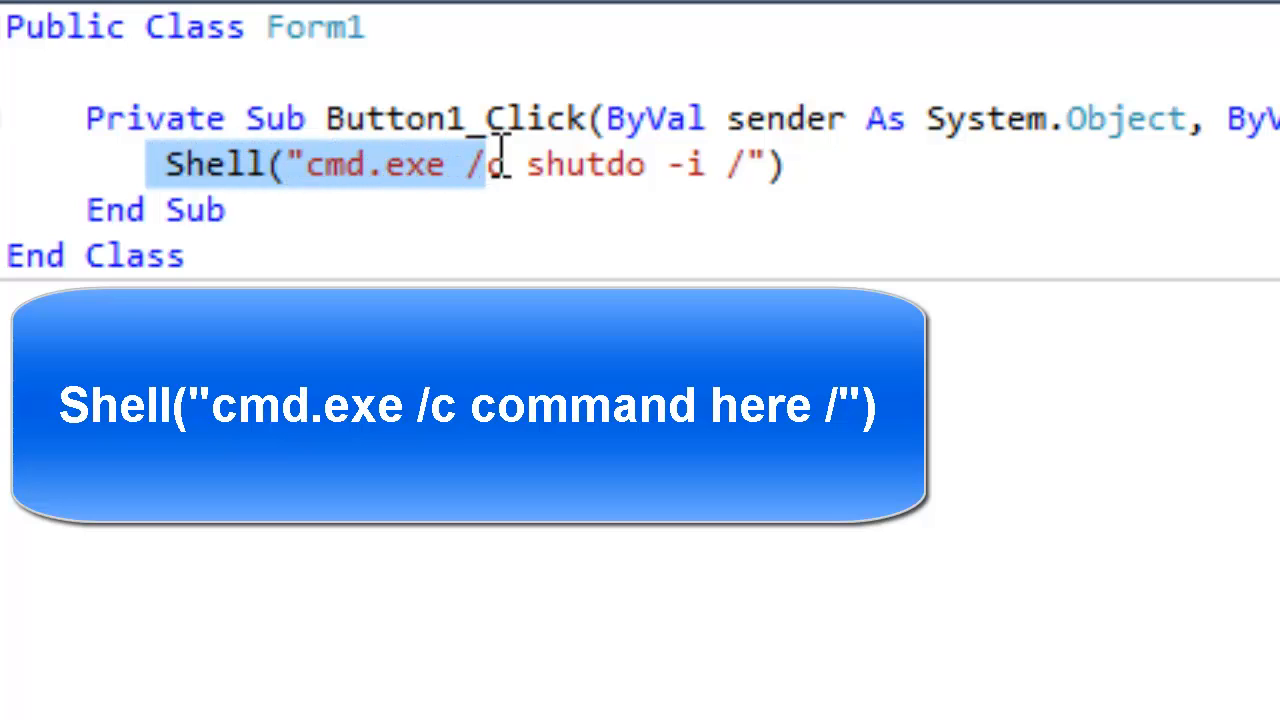
mouse_move(415, 185)
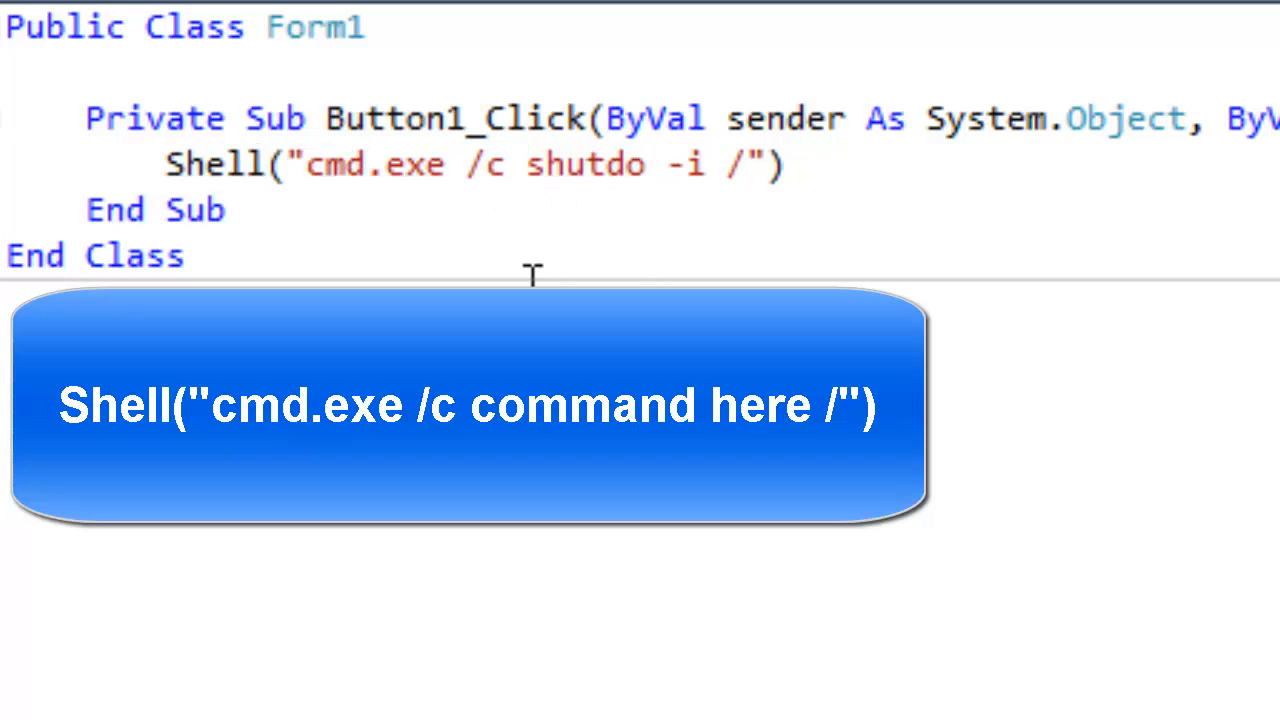
type("wn")
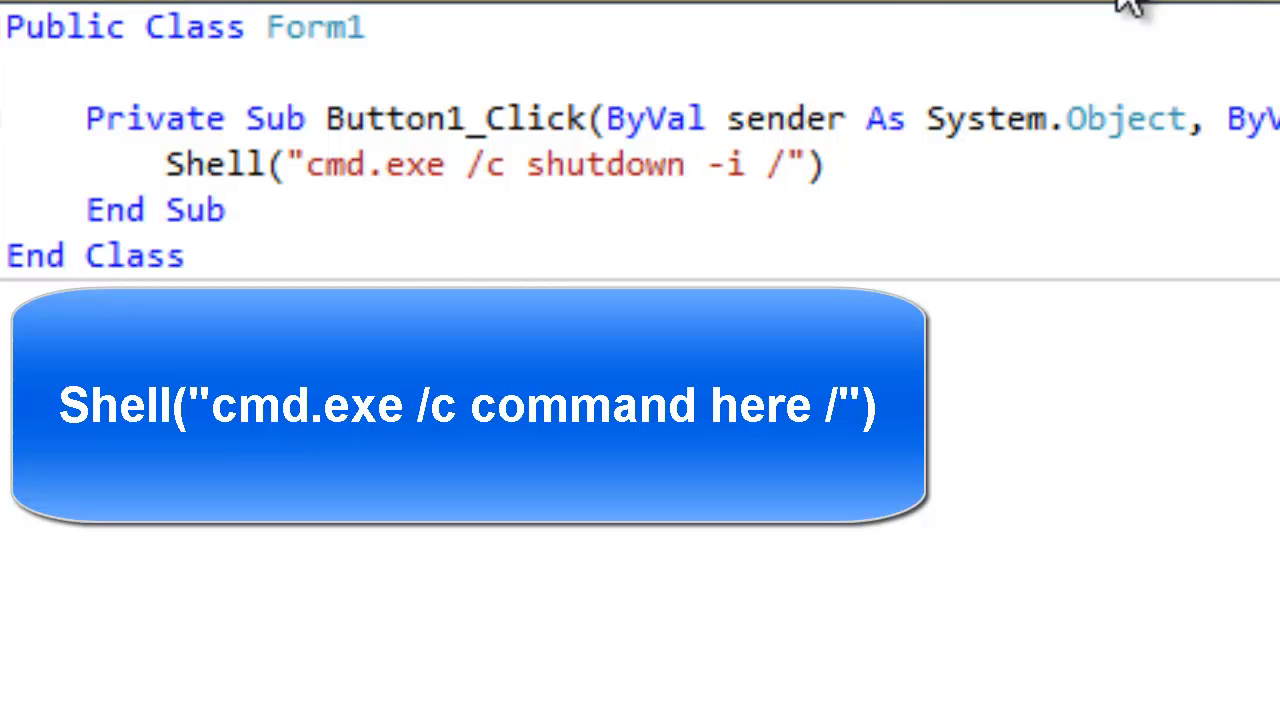
mouse_move(237, 165)
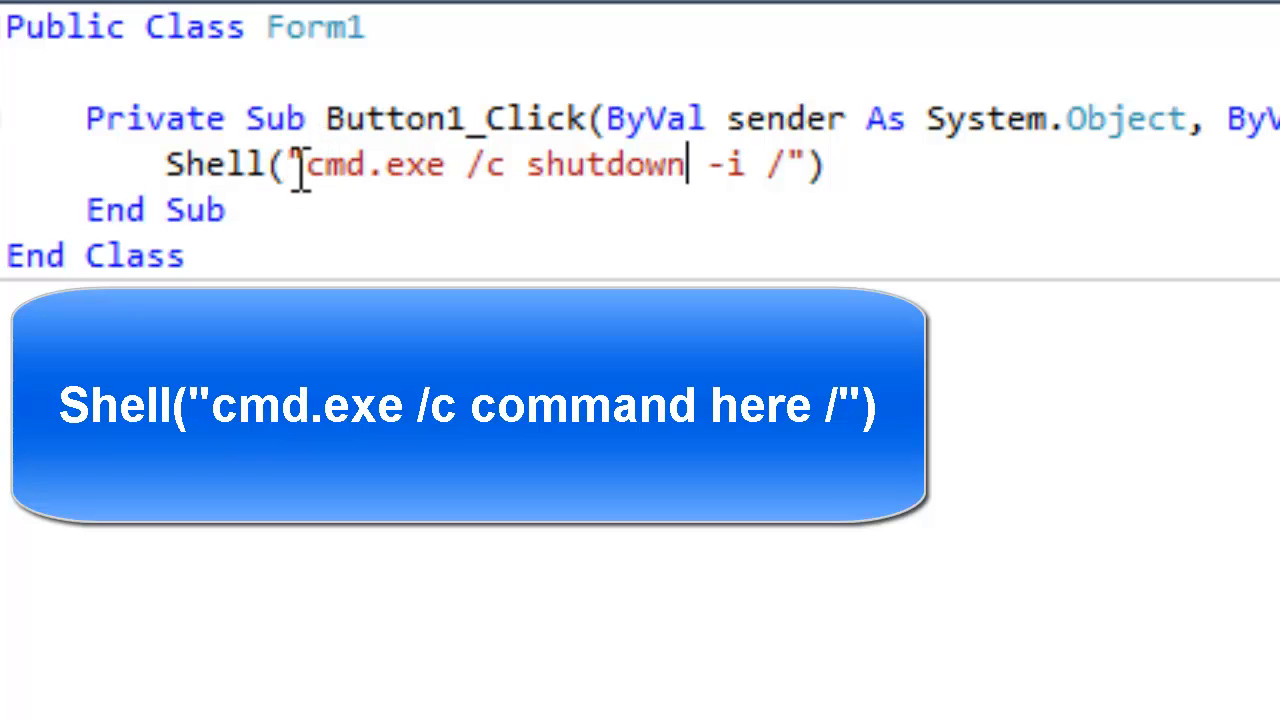
mouse_move(405, 180)
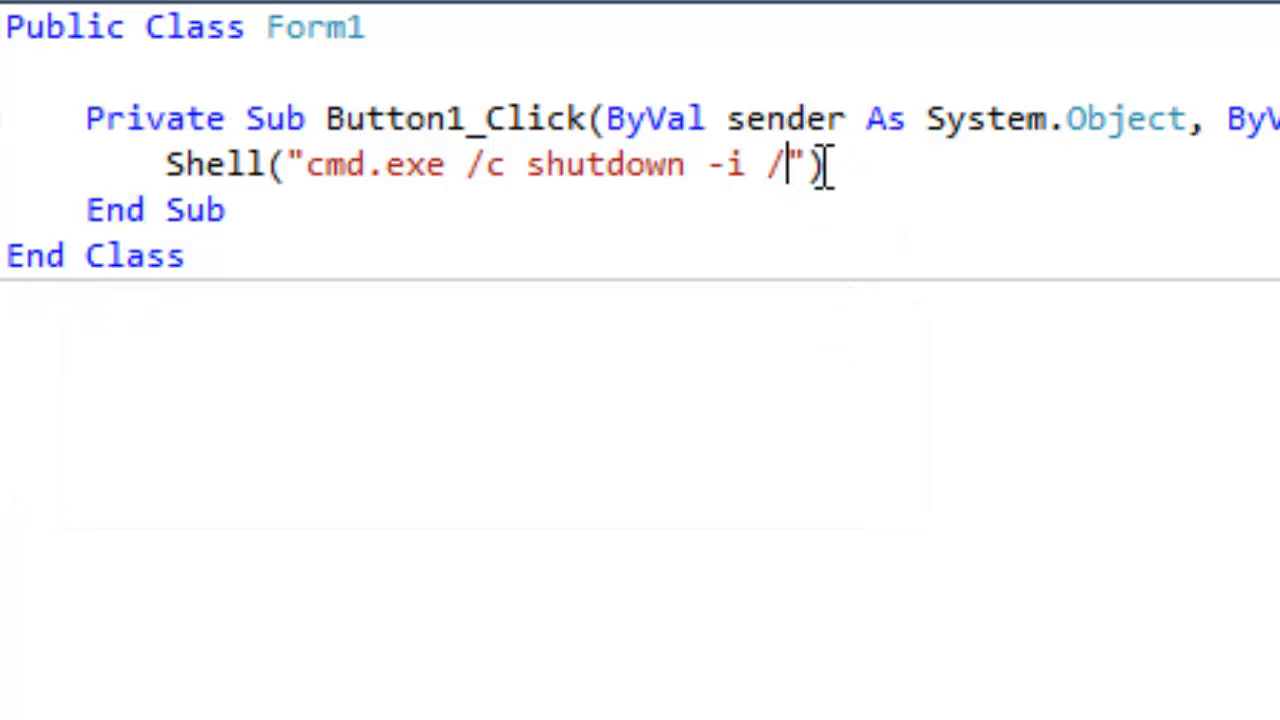
mouse_move(835, 275)
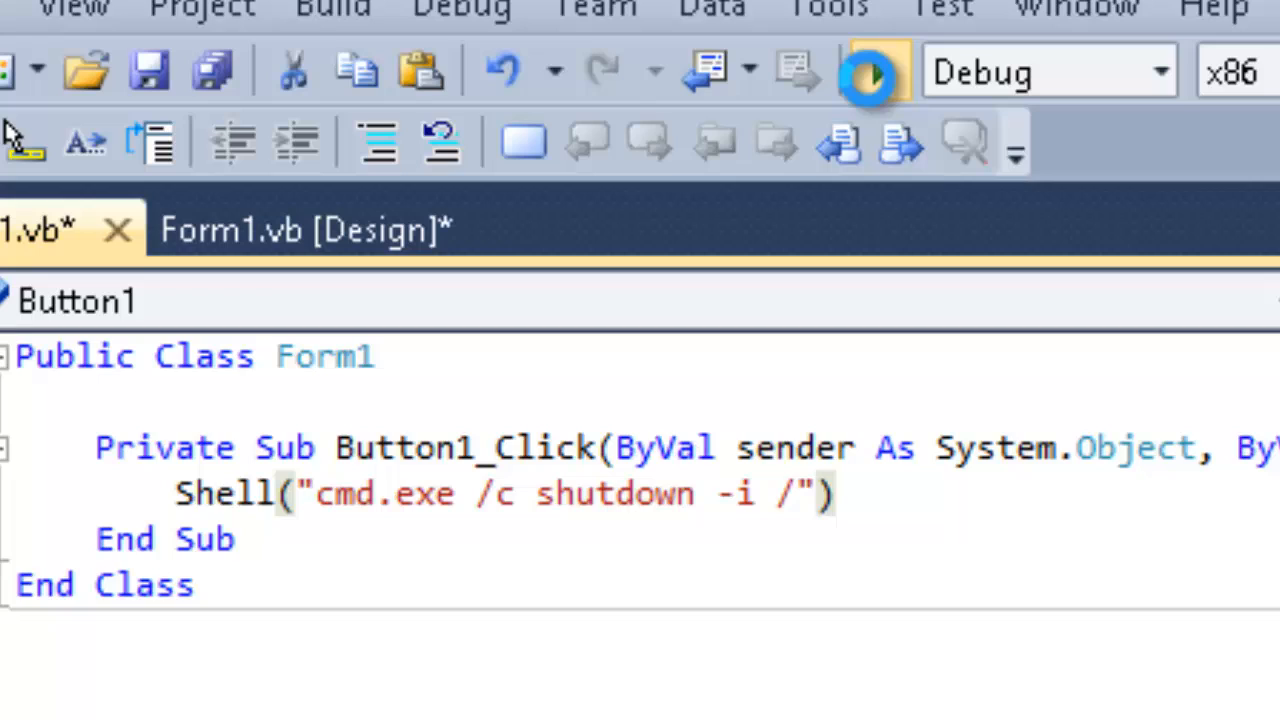
Start debugging, press Button1 on Form1, and close the Remote Shutdown Dialog.
left_click(148, 70)
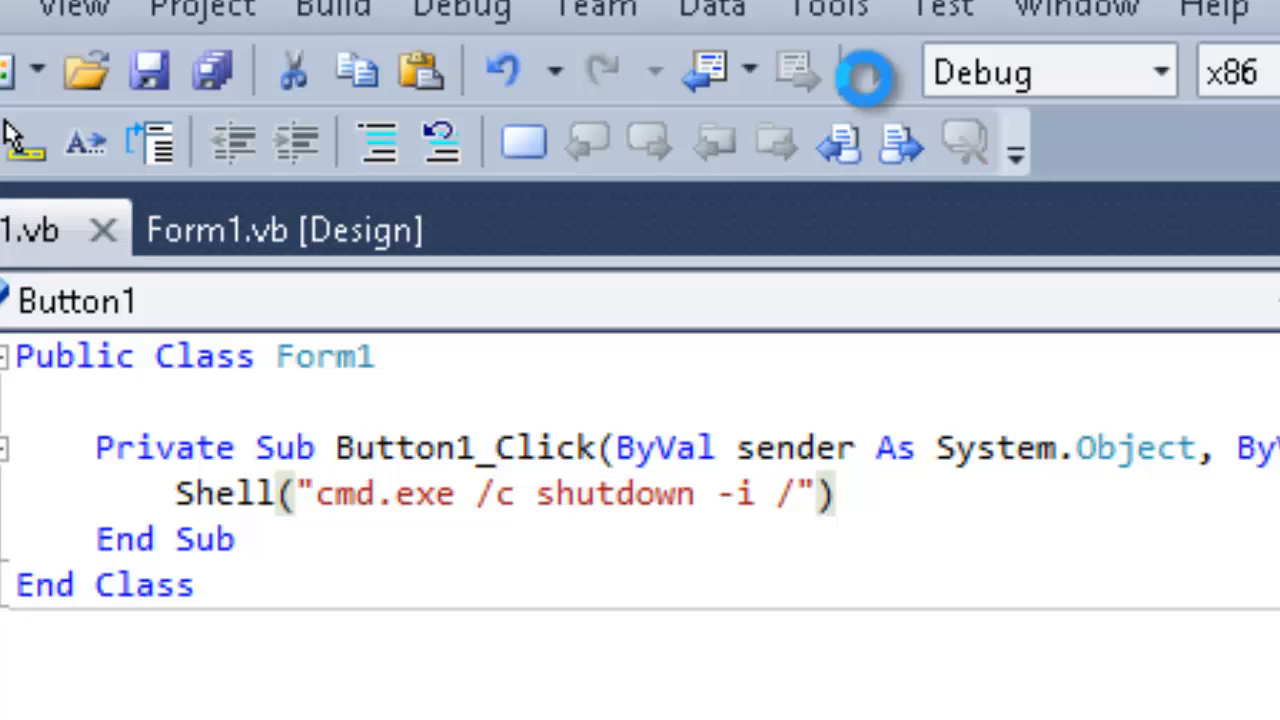
left_click(862, 71)
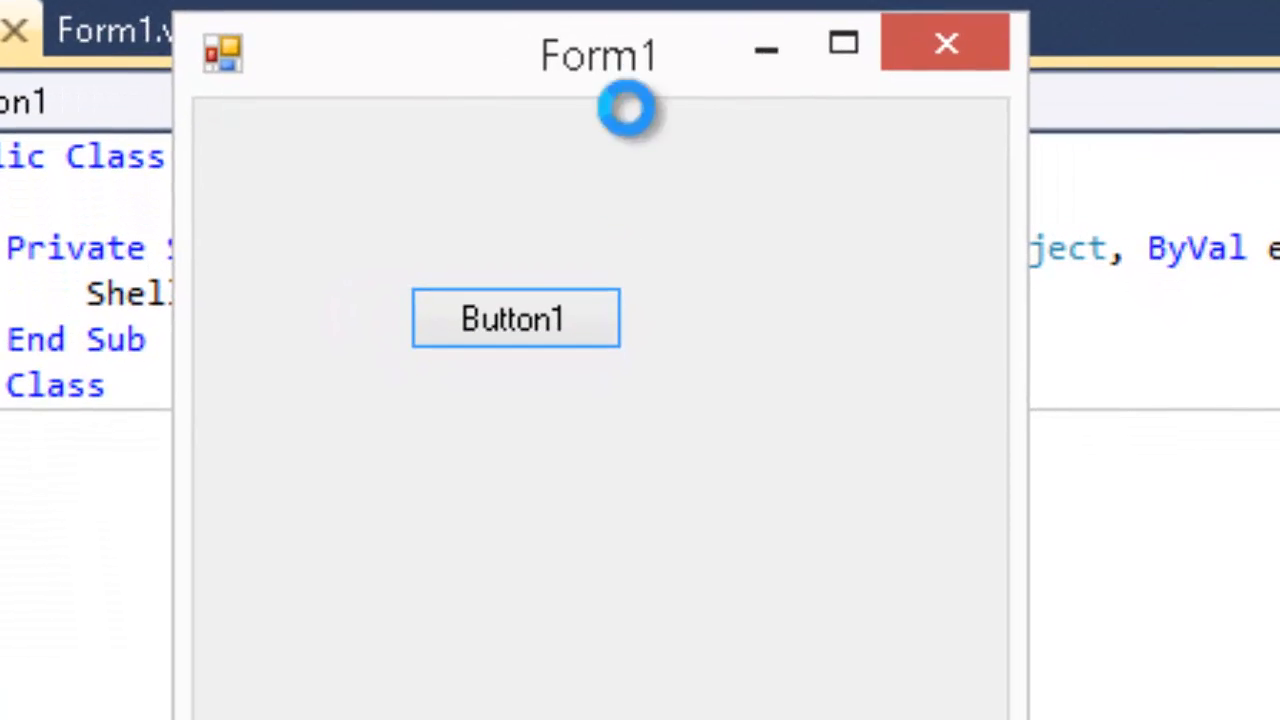
mouse_move(585, 262)
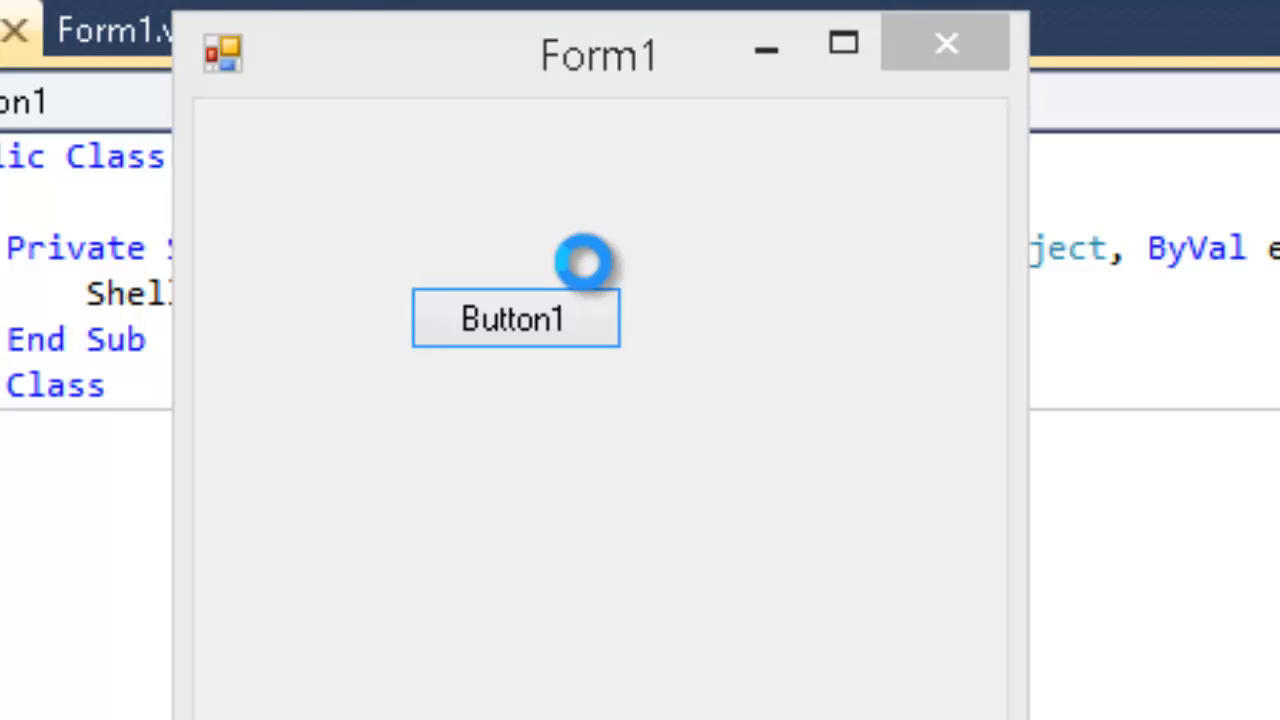
mouse_move(445, 290)
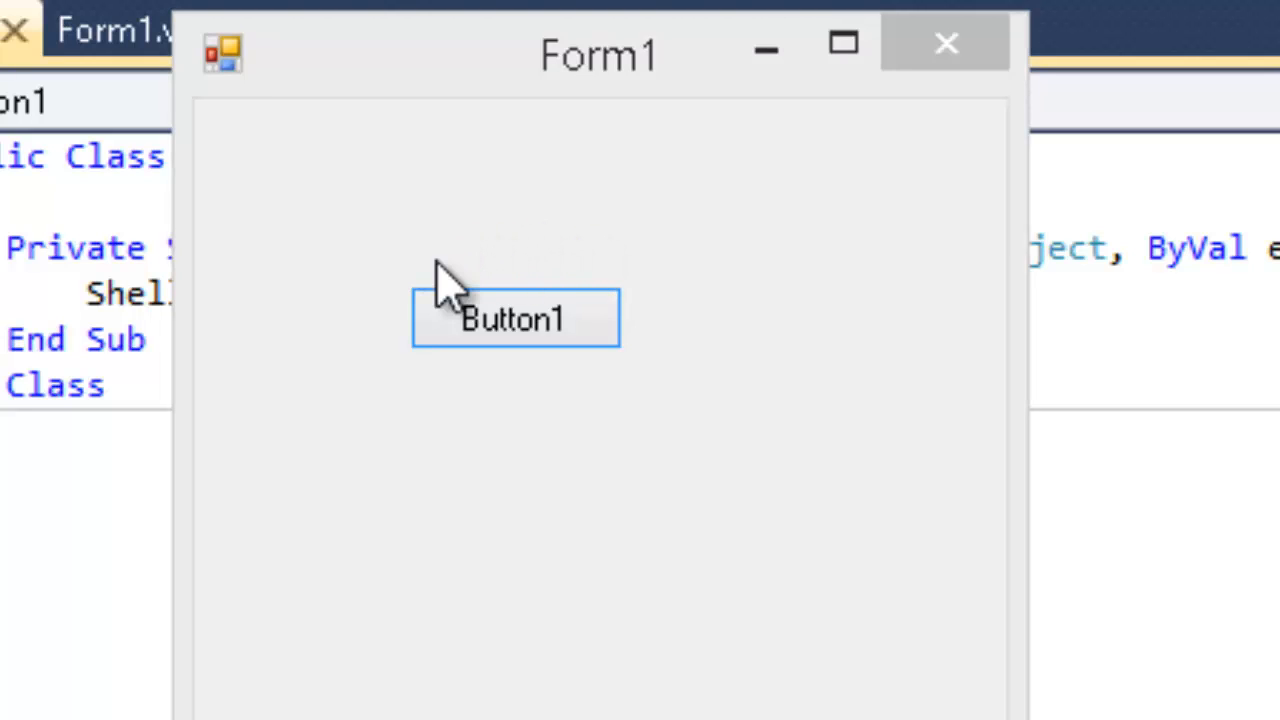
mouse_move(540, 345)
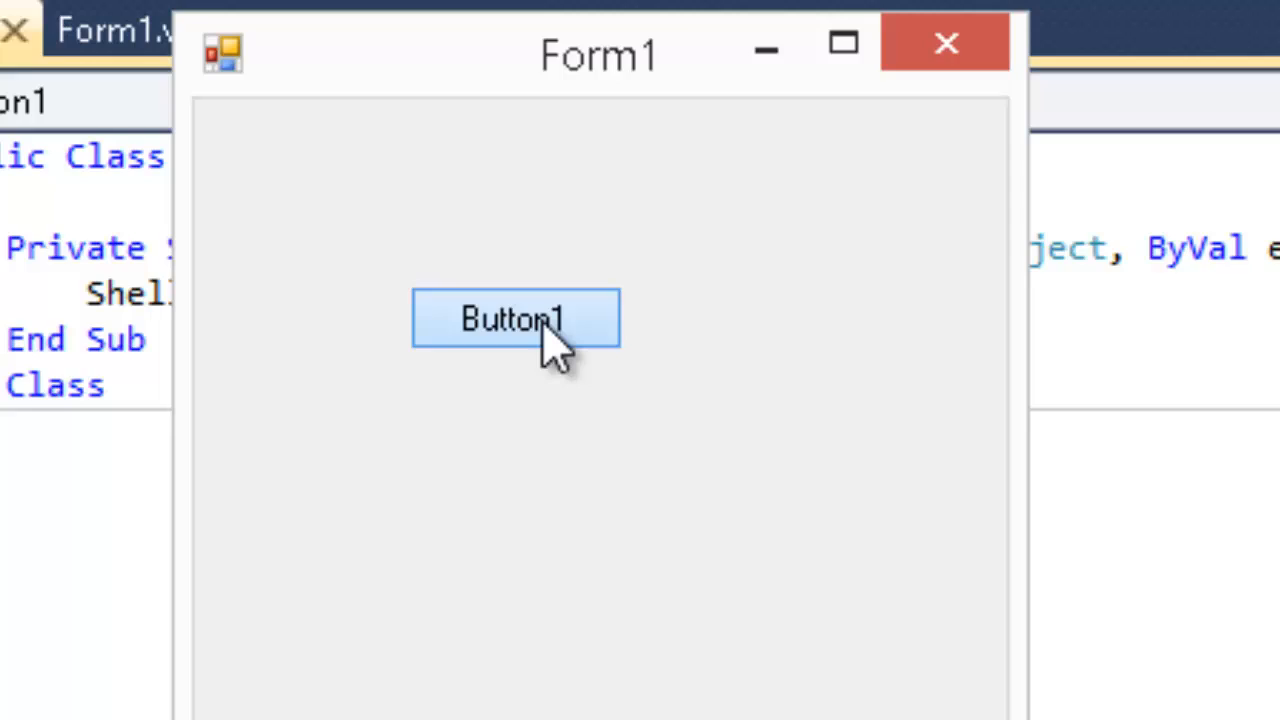
left_click(514, 318)
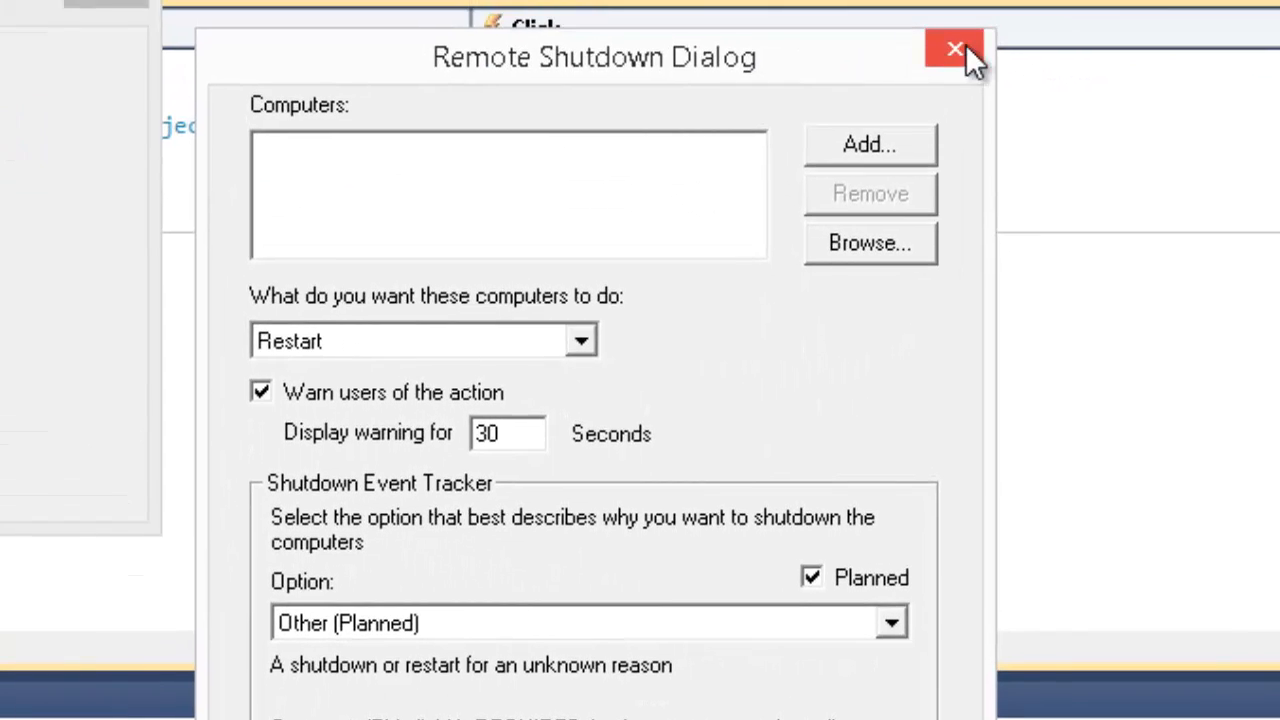
left_click(955, 49)
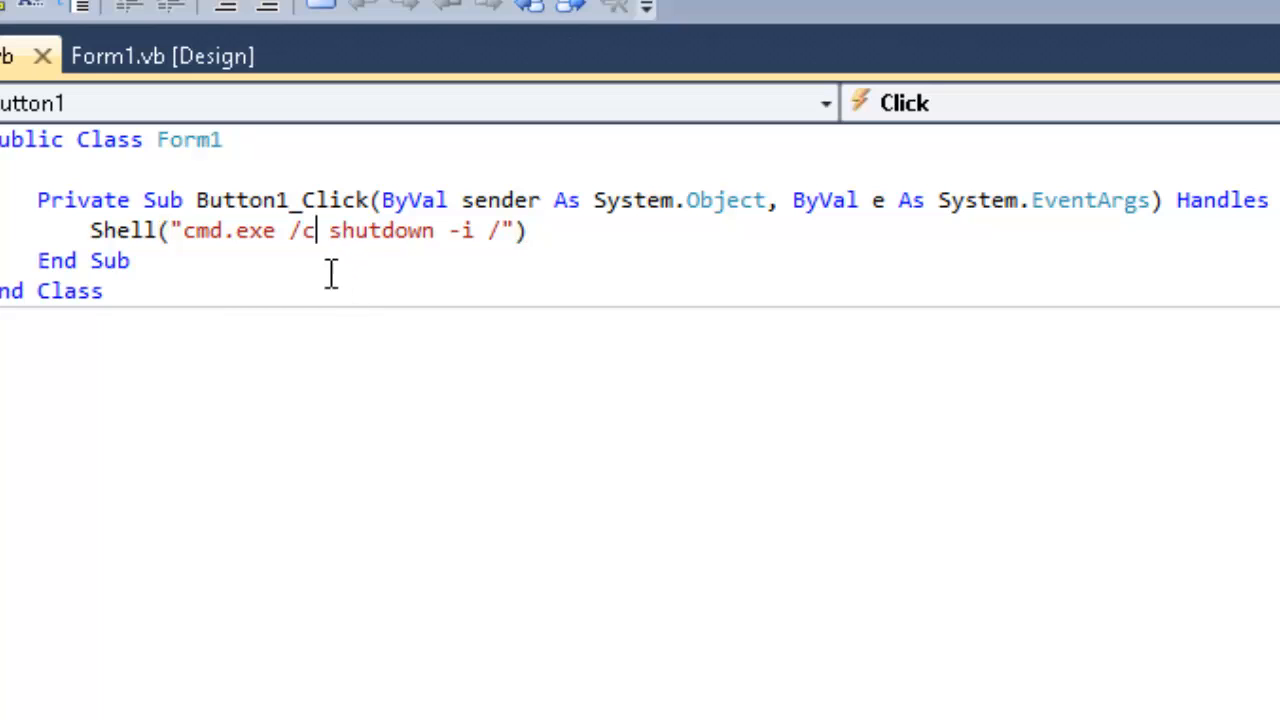
double_click(302, 231)
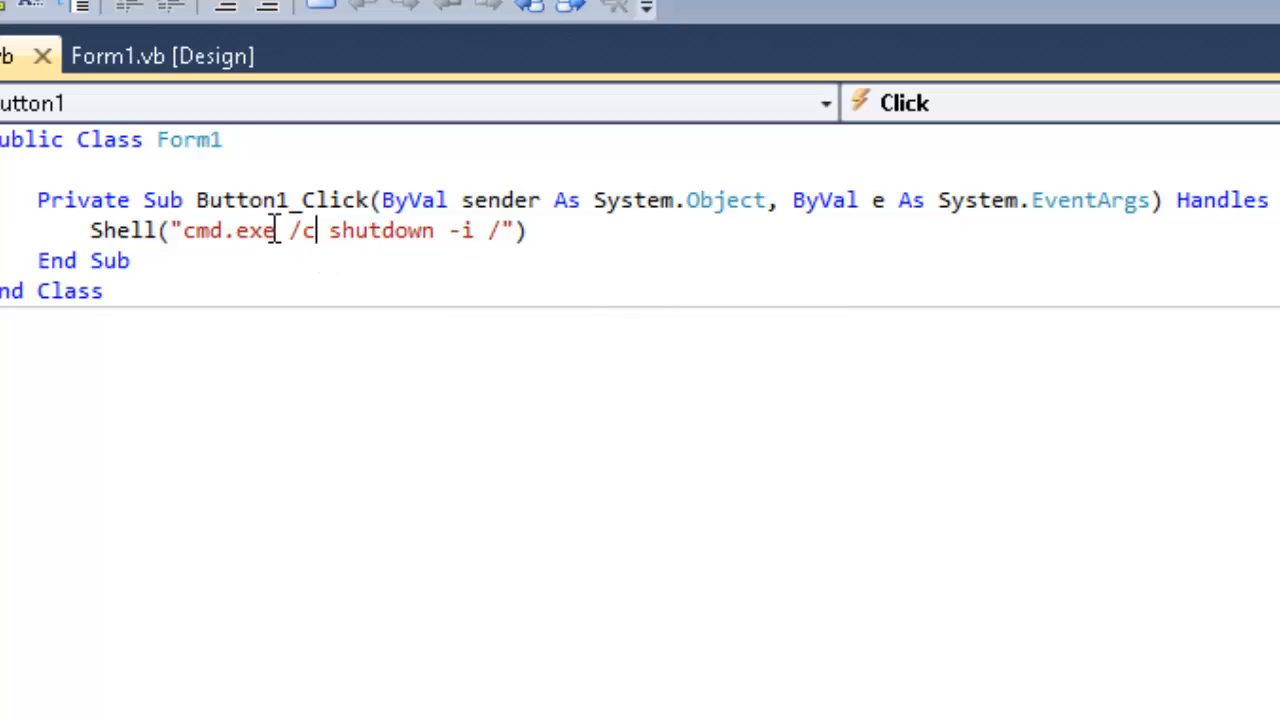
double_click(301, 230)
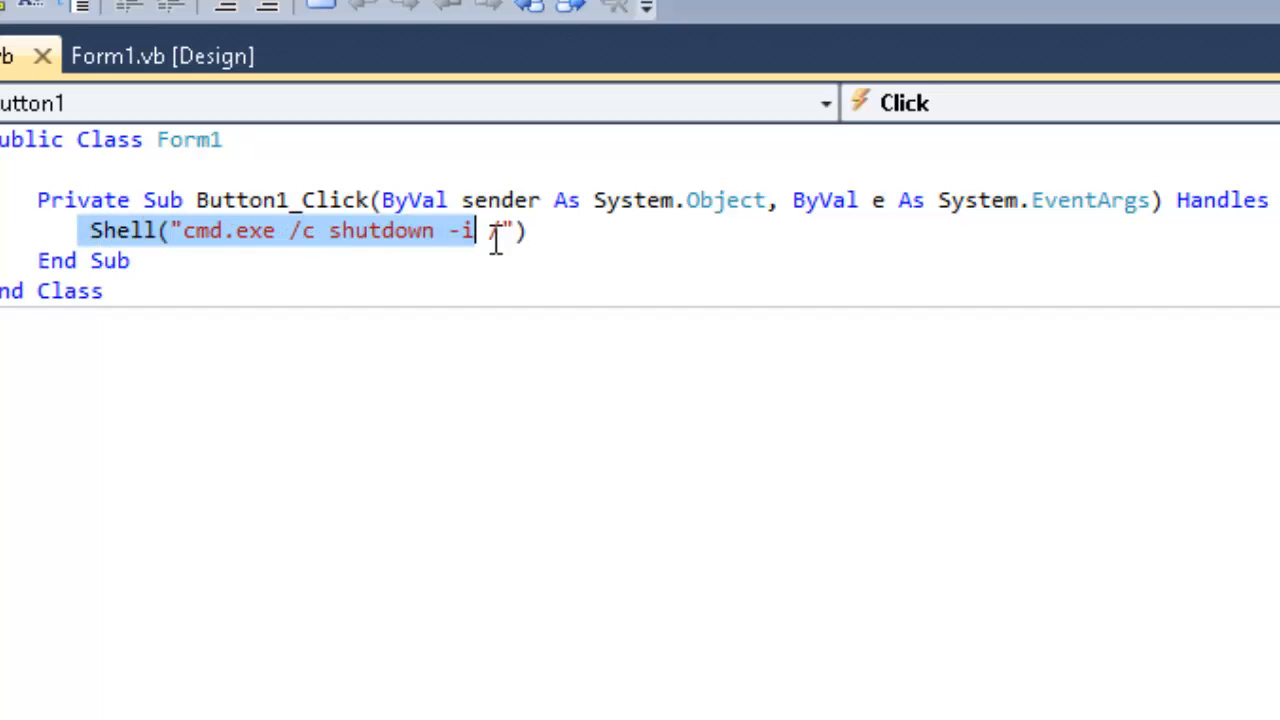
type("/")
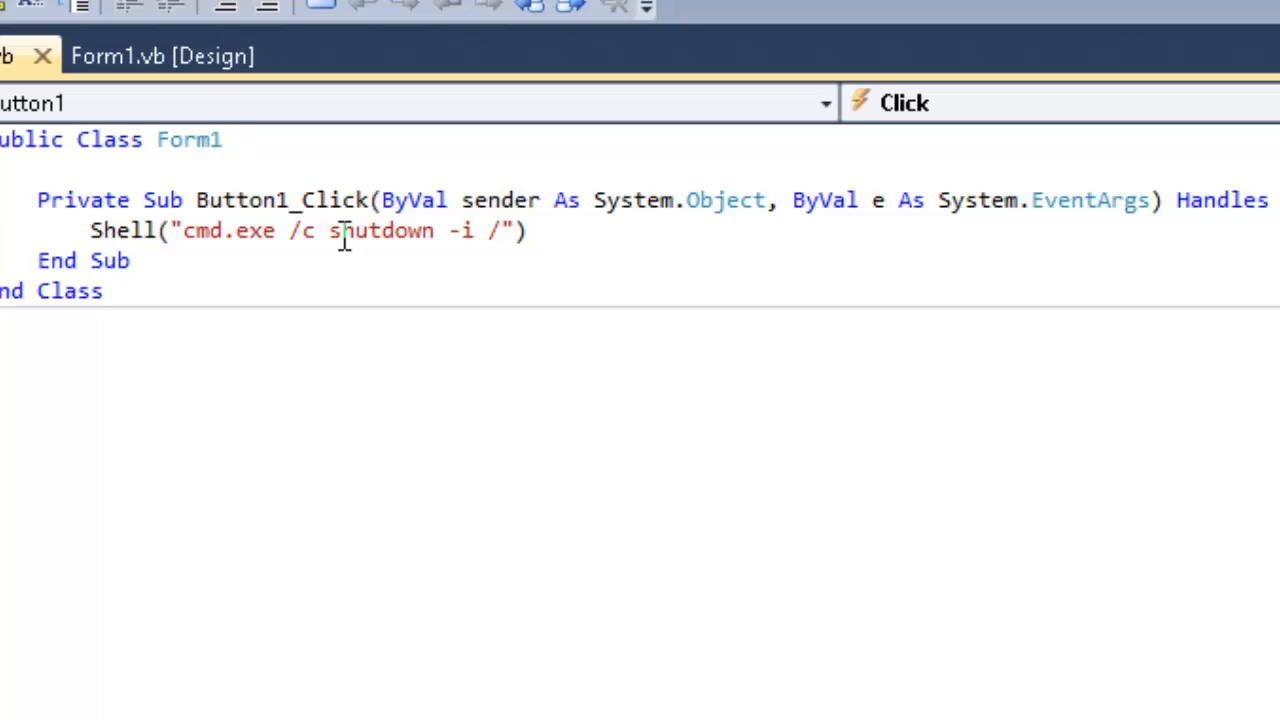
mouse_move(698, 422)
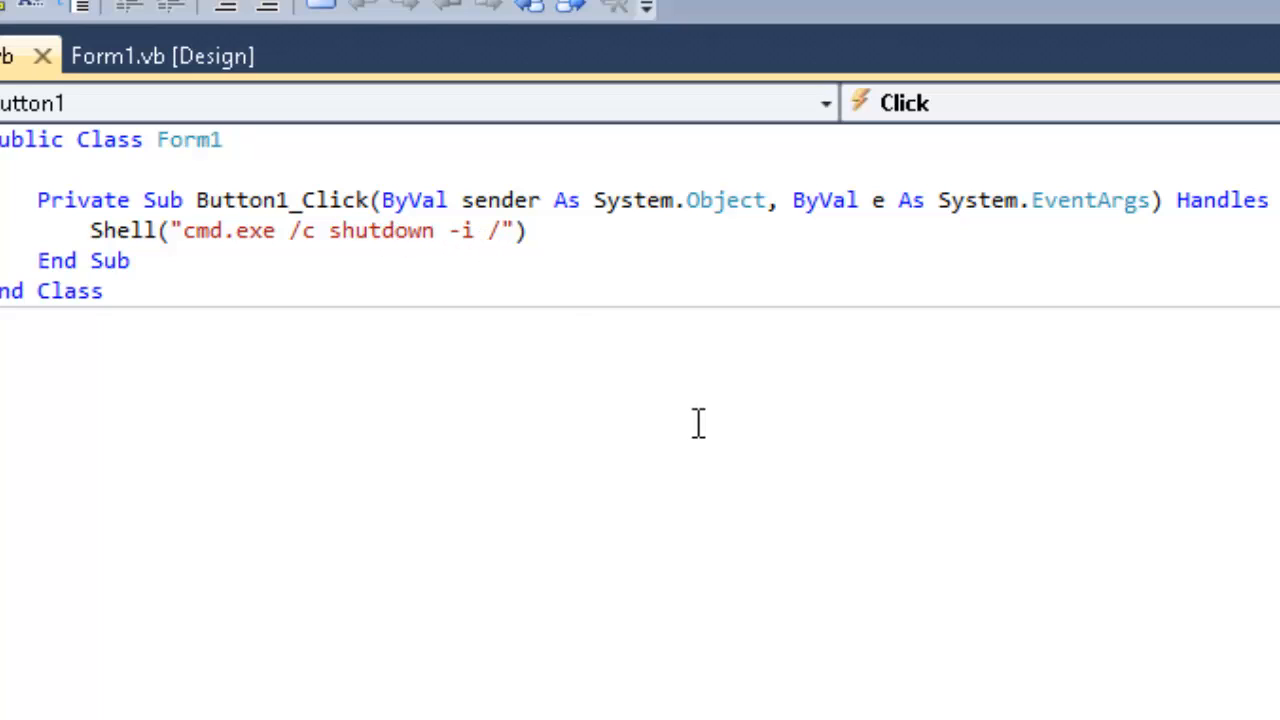
mouse_move(465, 283)
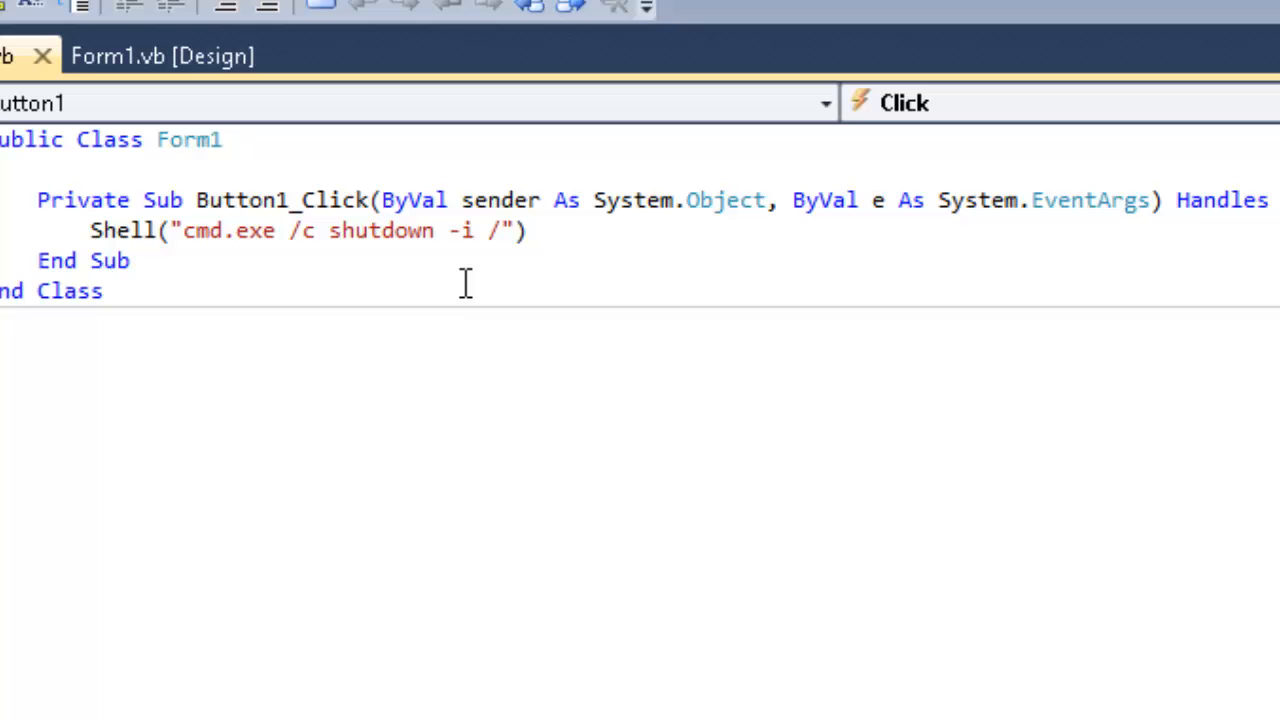